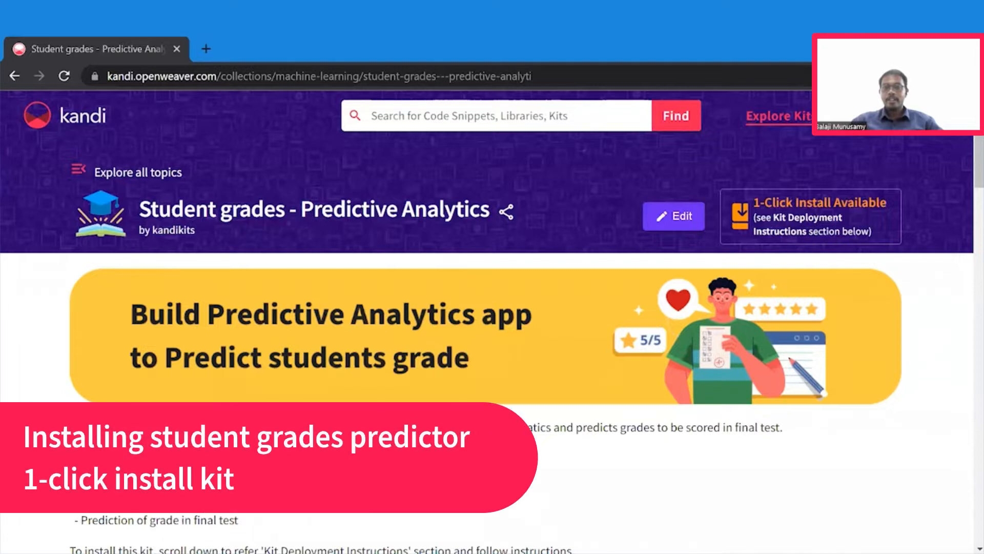
mouse_move(447, 394)
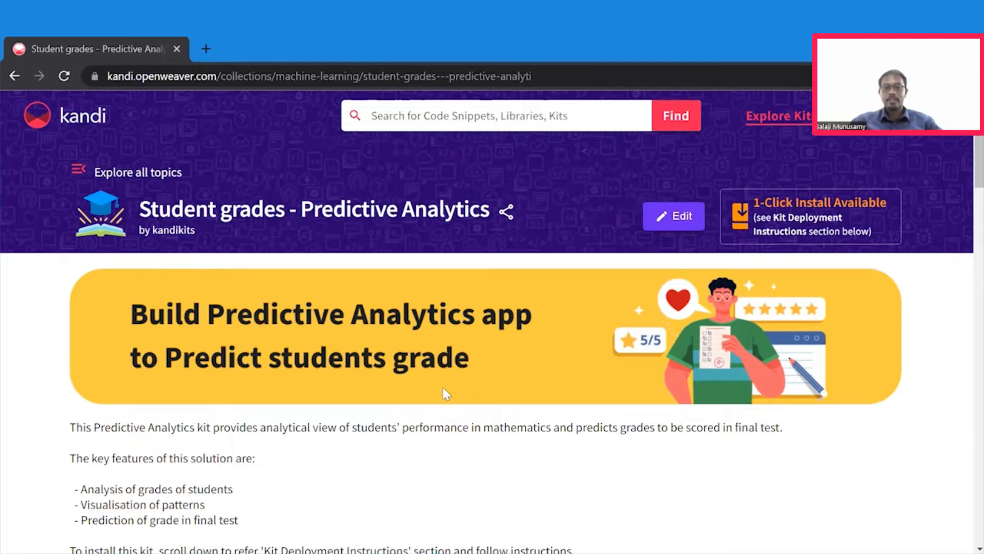
Scroll down to the 649-row training data preview and select the output to navigate it.
scroll(down, 3)
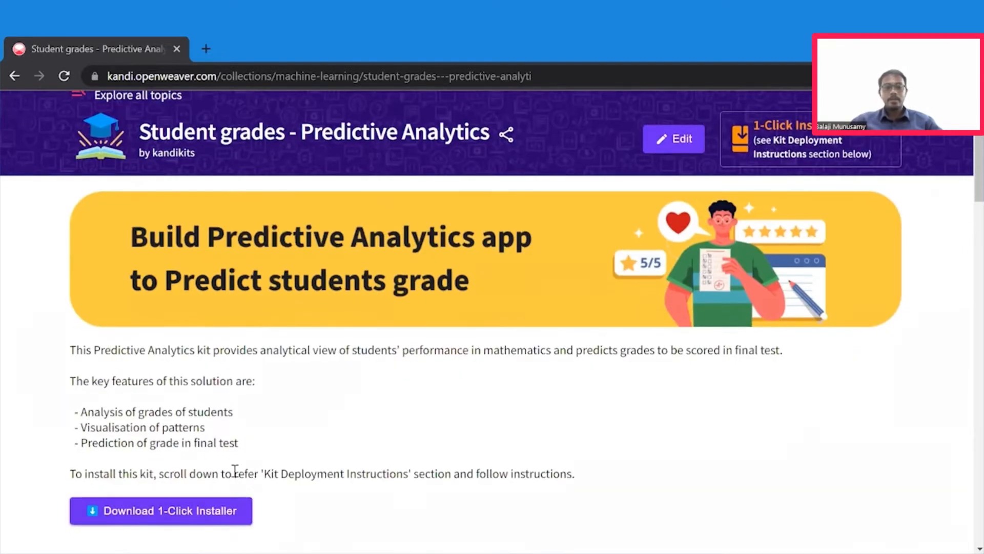
scroll(down, 3)
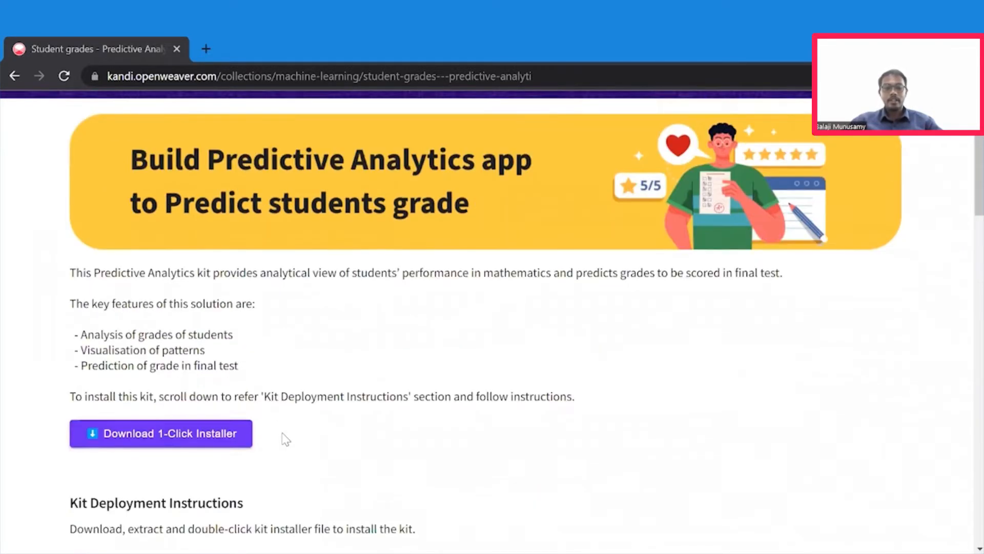
scroll(down, 3)
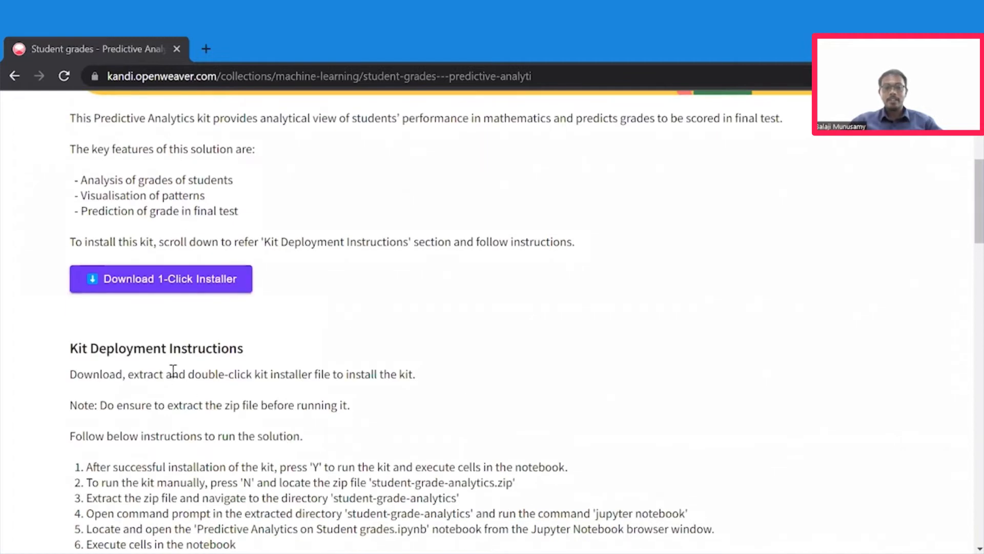
mouse_move(412, 446)
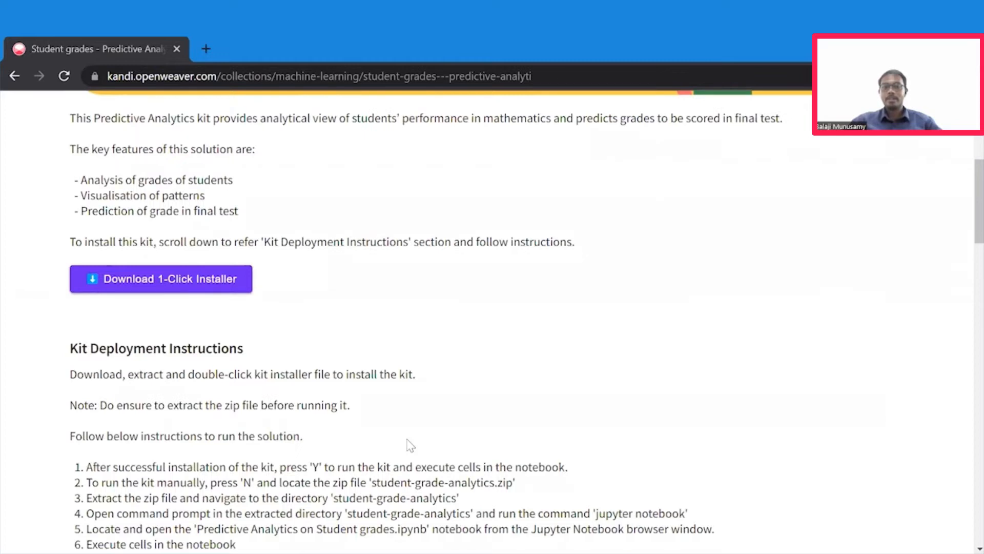
click(251, 76)
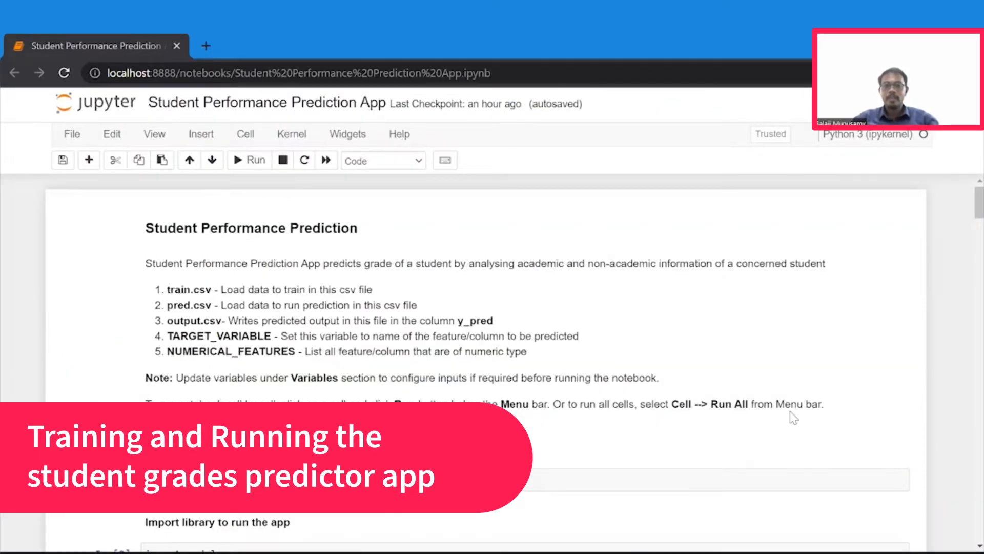
mouse_move(624, 312)
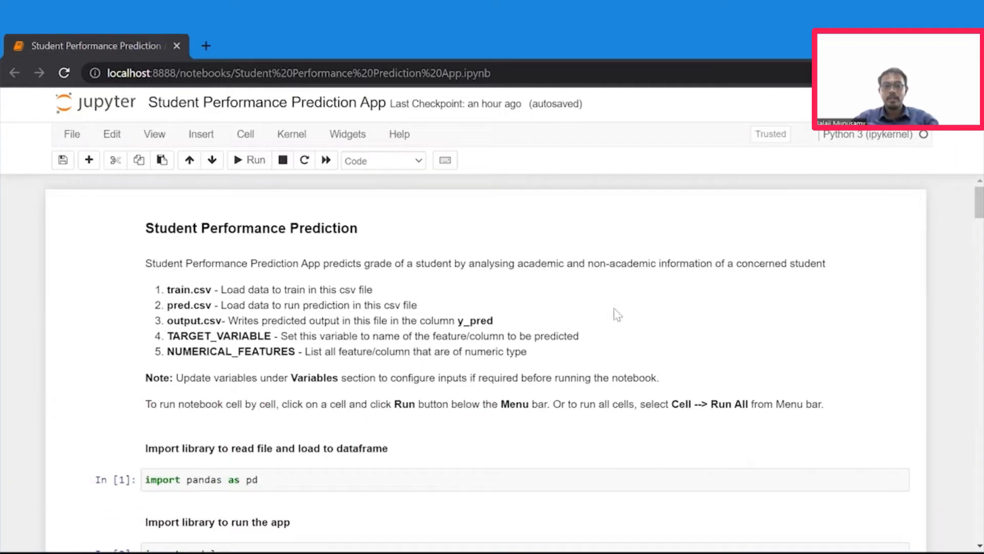
scroll(down, 3)
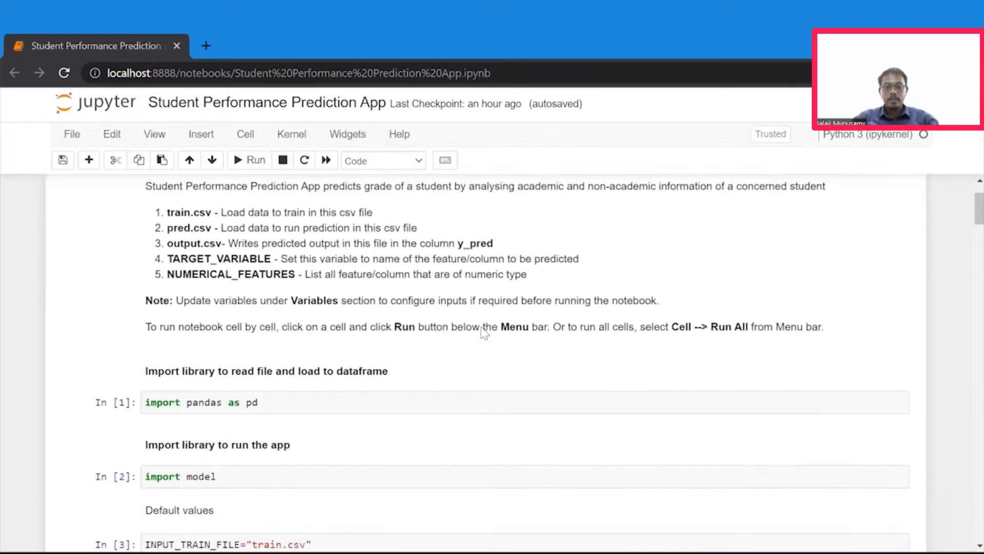
scroll(down, 3)
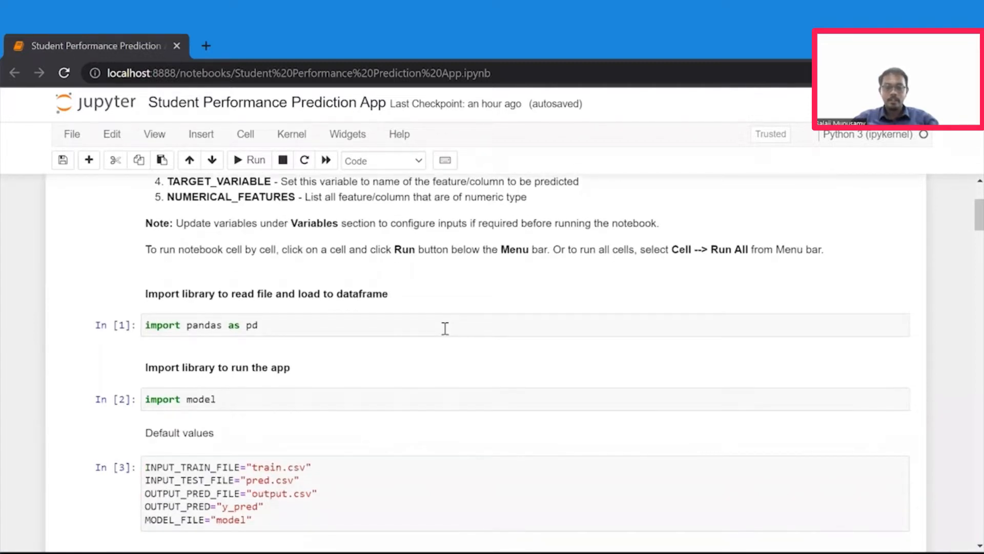
scroll(down, 3)
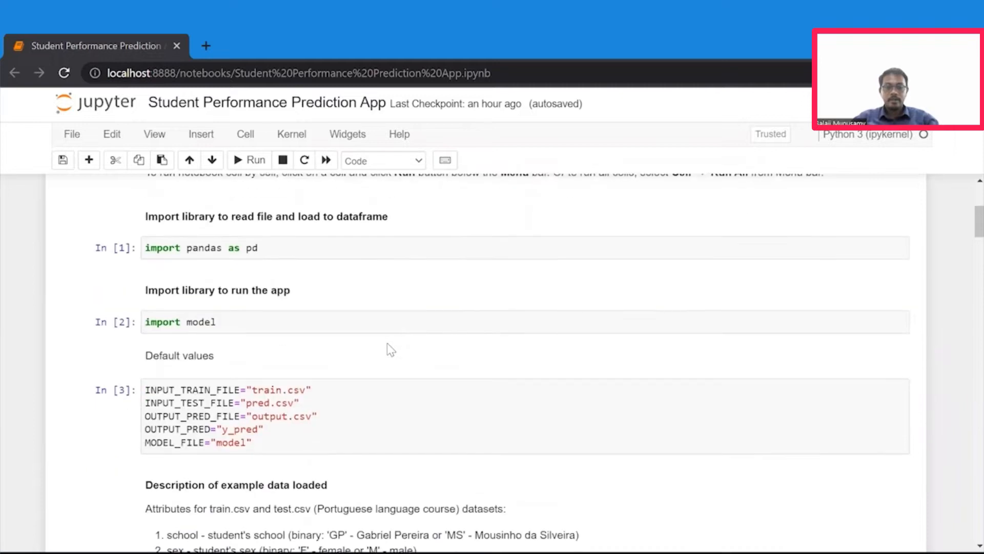
click(240, 402)
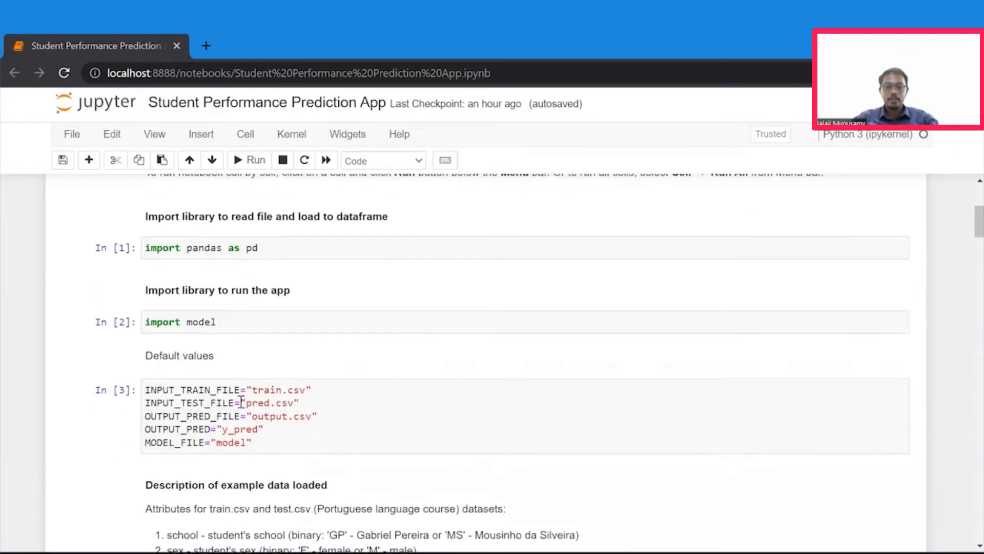
mouse_move(238, 451)
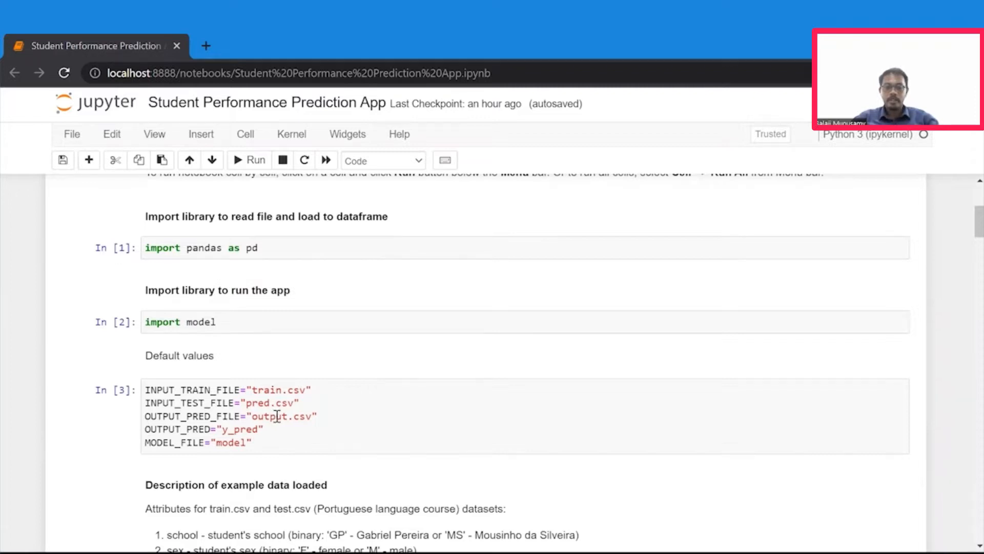
Review the data preview across to the G1–G3 grade columns and back to the start.
scroll(down, 3)
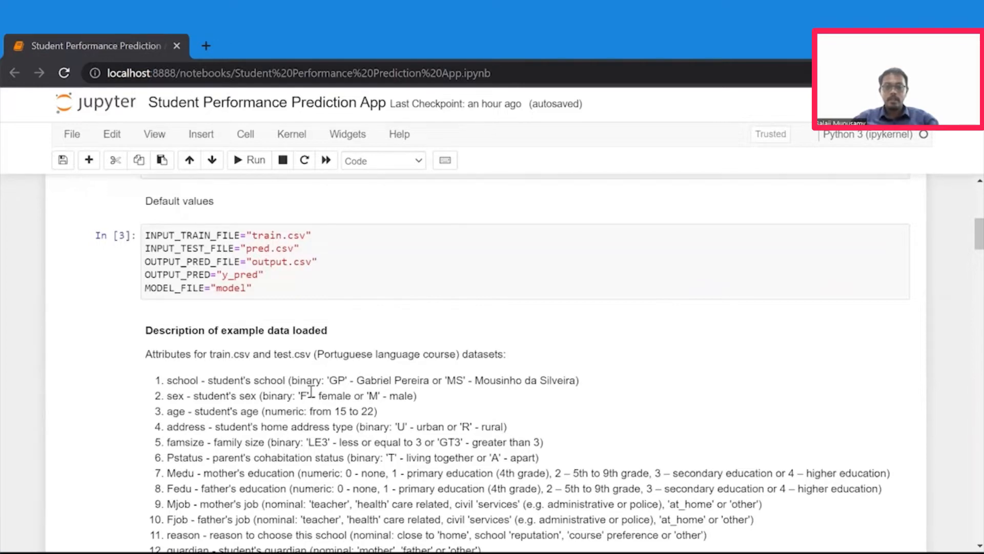
scroll(down, 3)
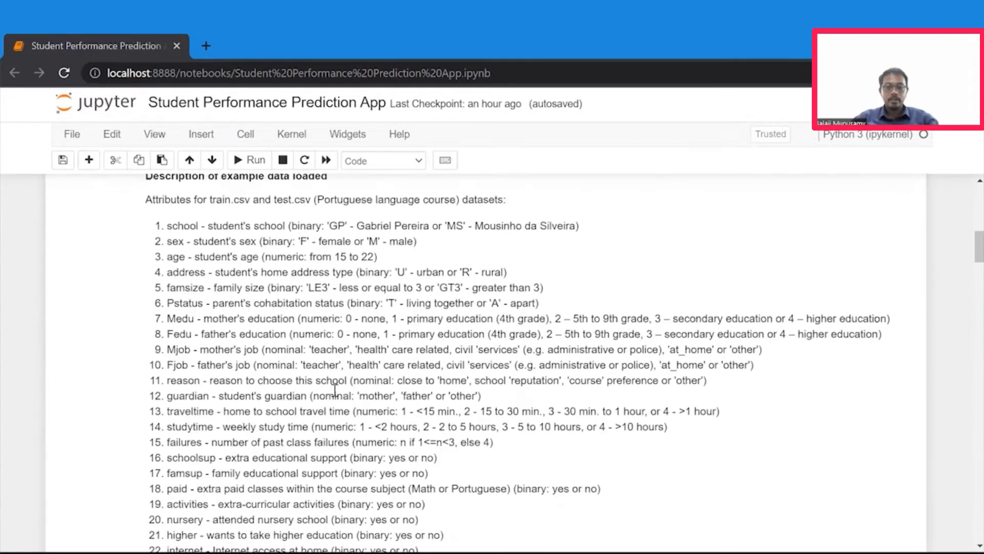
scroll(down, 3)
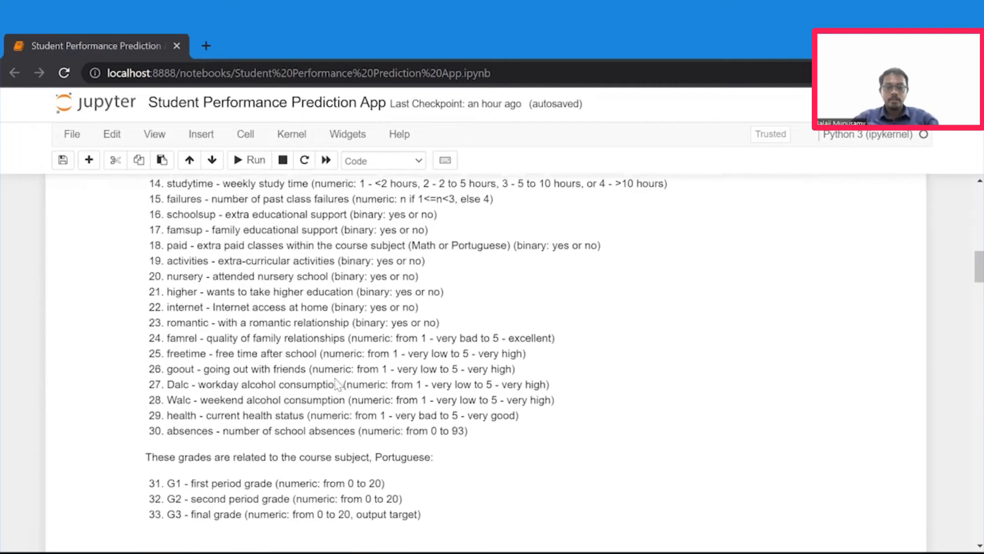
scroll(down, 3)
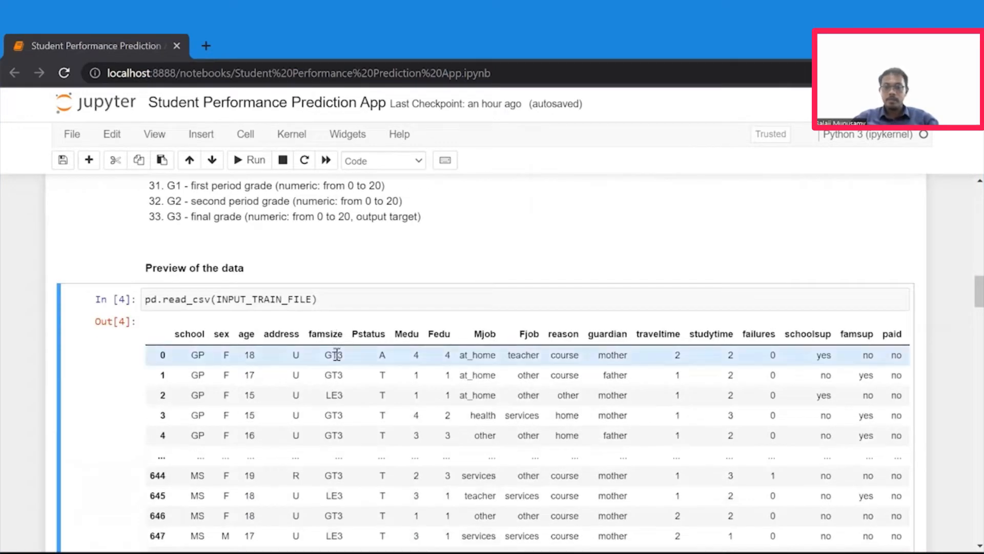
scroll(down, 3)
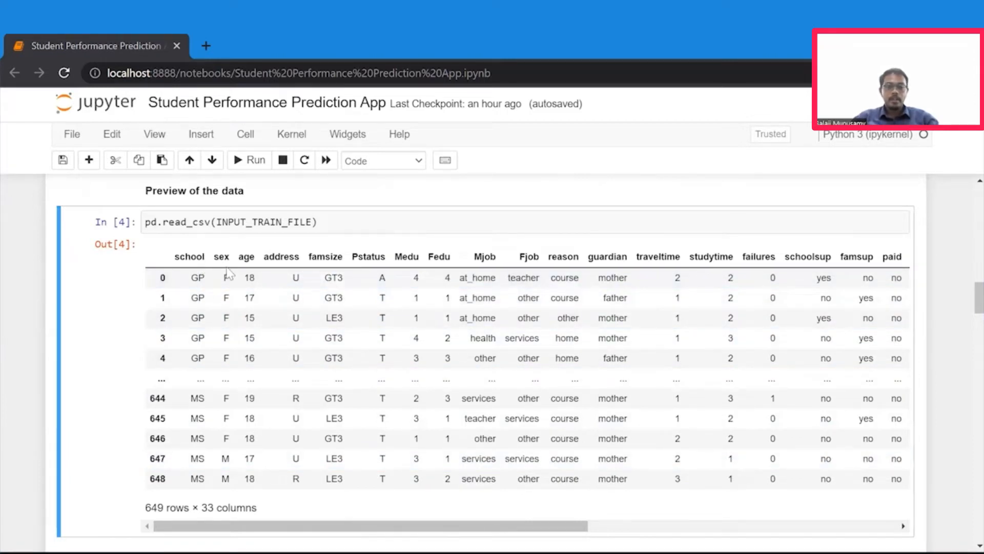
mouse_move(253, 270)
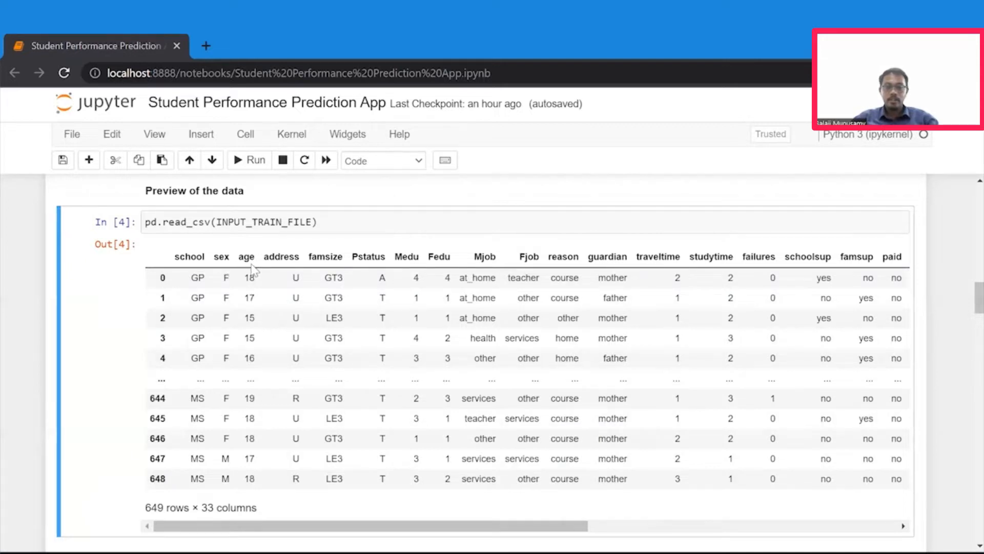
mouse_move(299, 271)
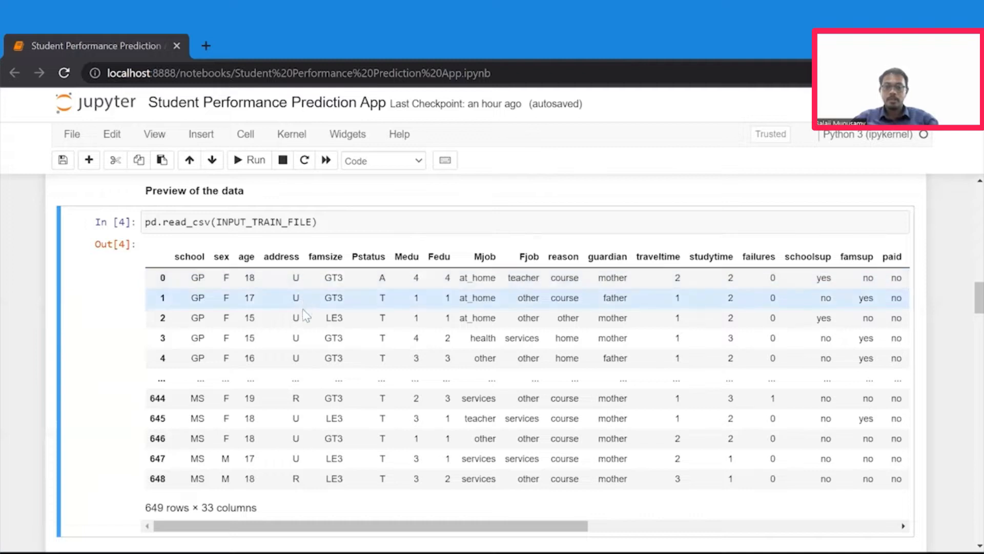
mouse_move(306, 419)
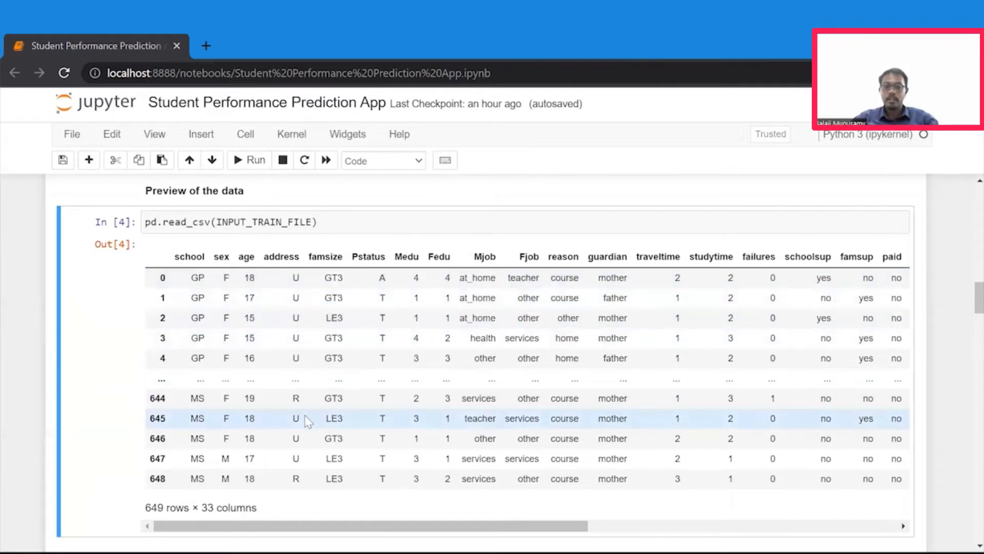
mouse_move(344, 273)
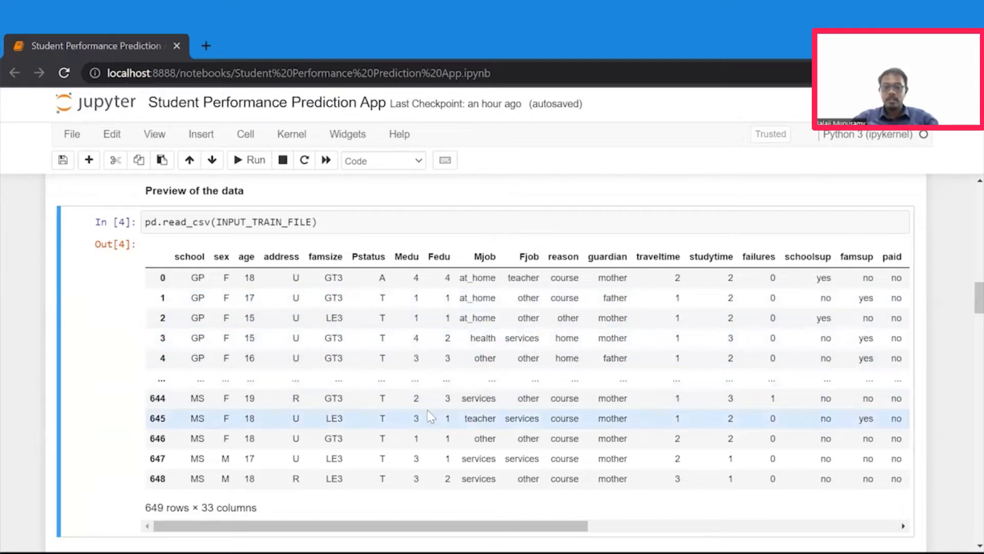
scroll(down, 3)
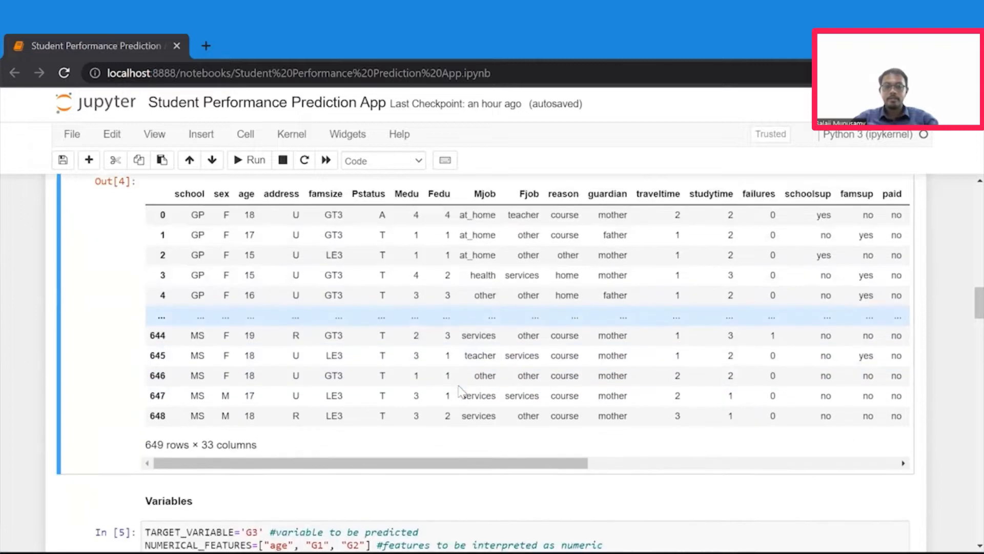
scroll(down, 3)
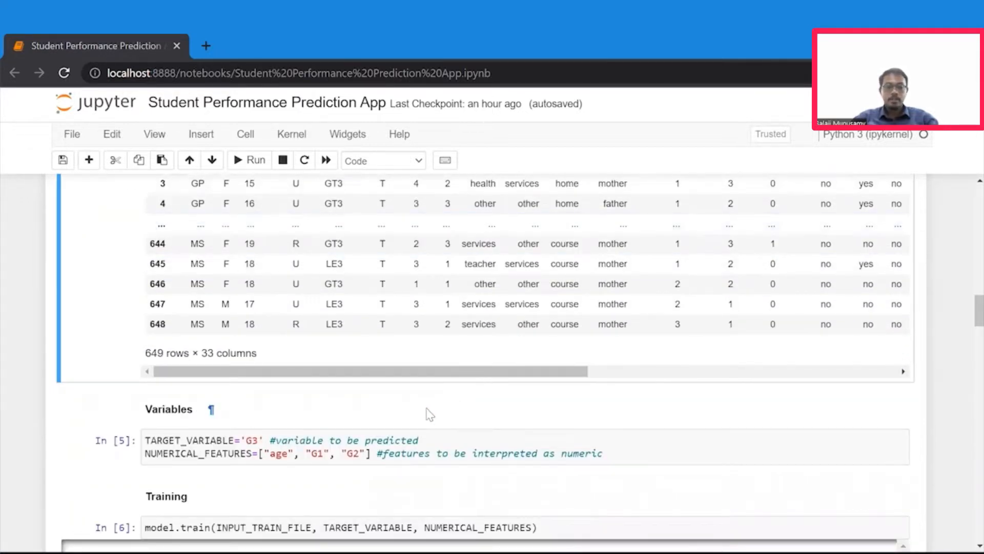
mouse_move(423, 418)
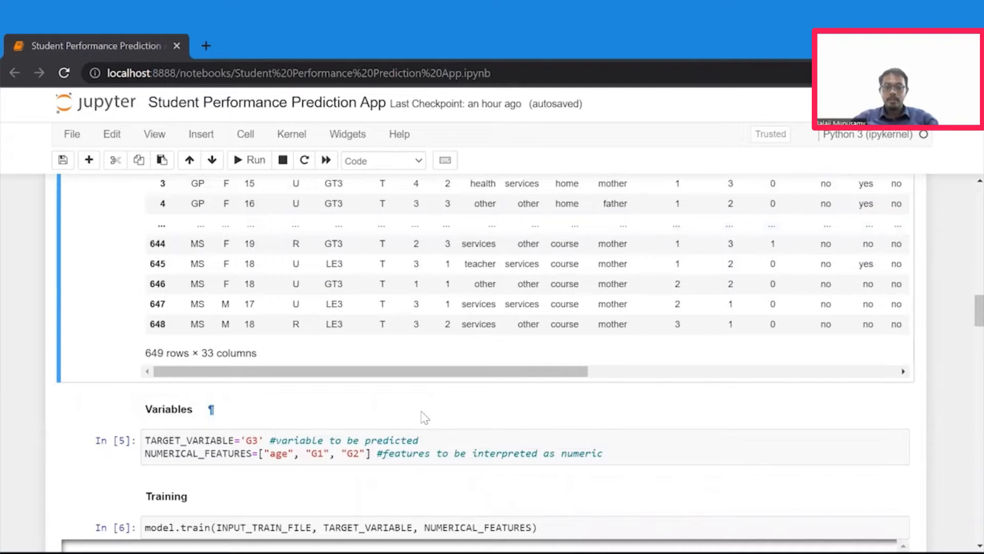
scroll(up, 3)
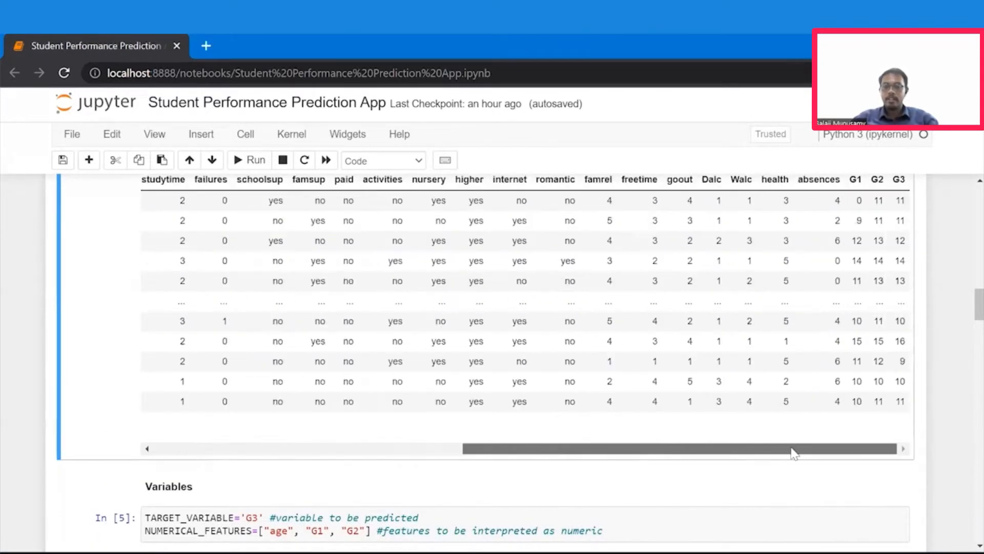
scroll(up, 3)
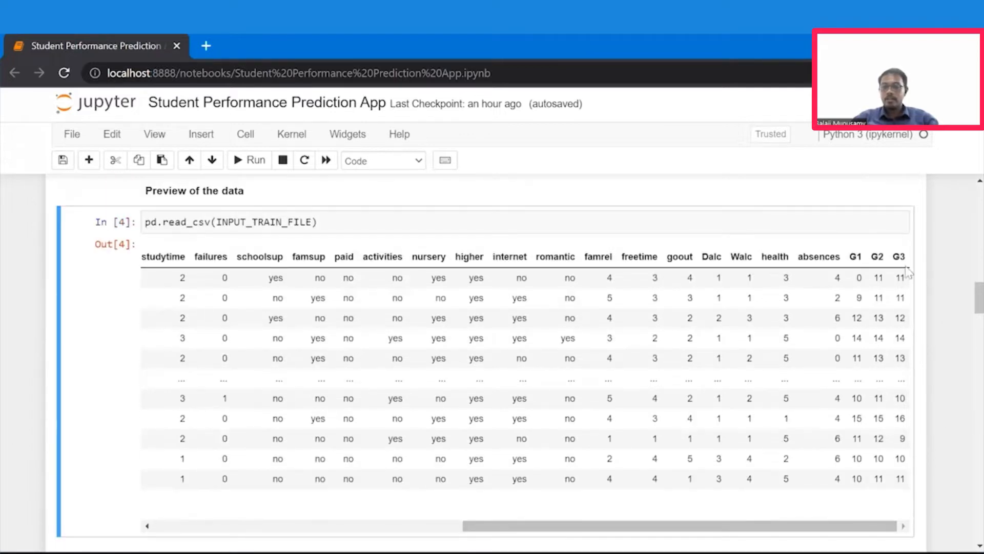
mouse_move(935, 393)
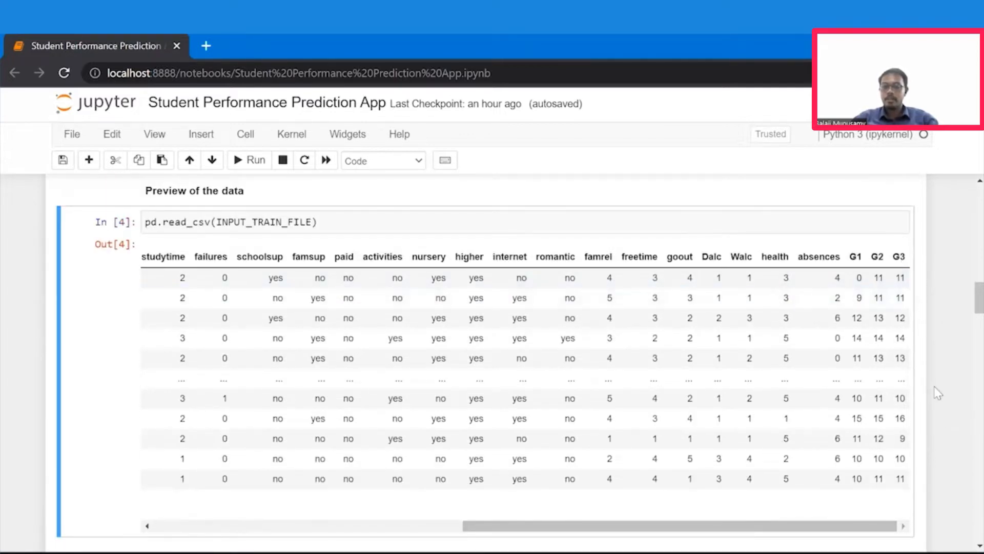
Scroll down to the Variables cell that sets G3 as the prediction target.
scroll(down, 3)
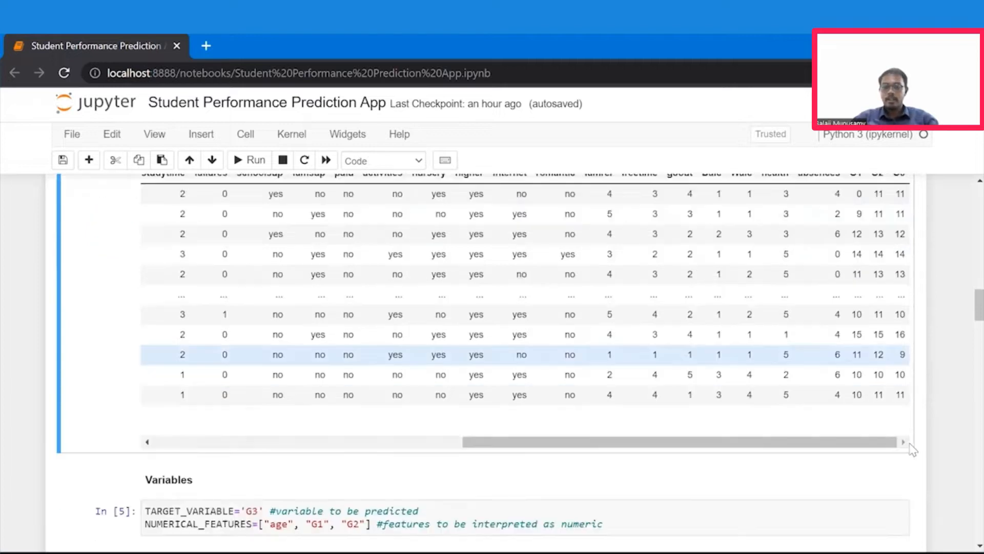
scroll(down, 3)
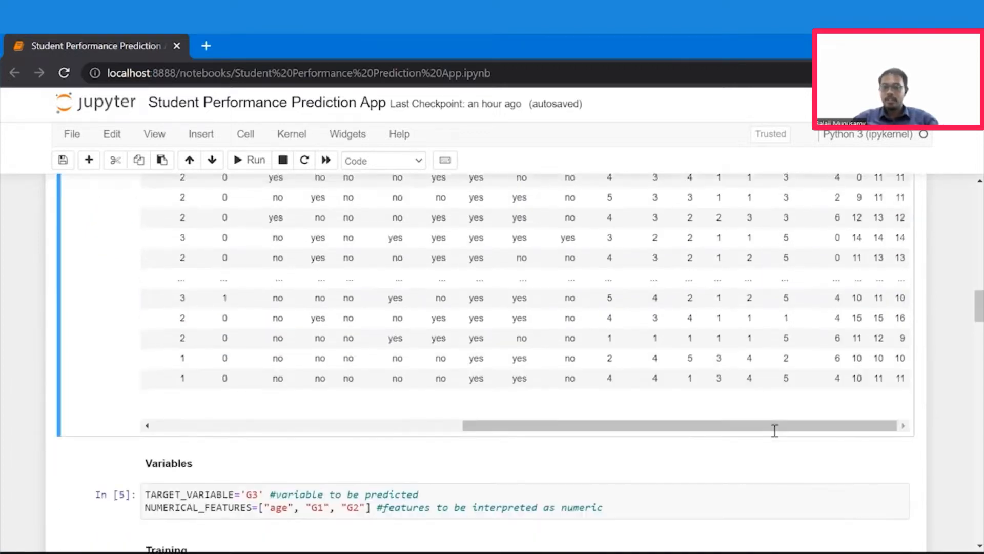
scroll(up, 3)
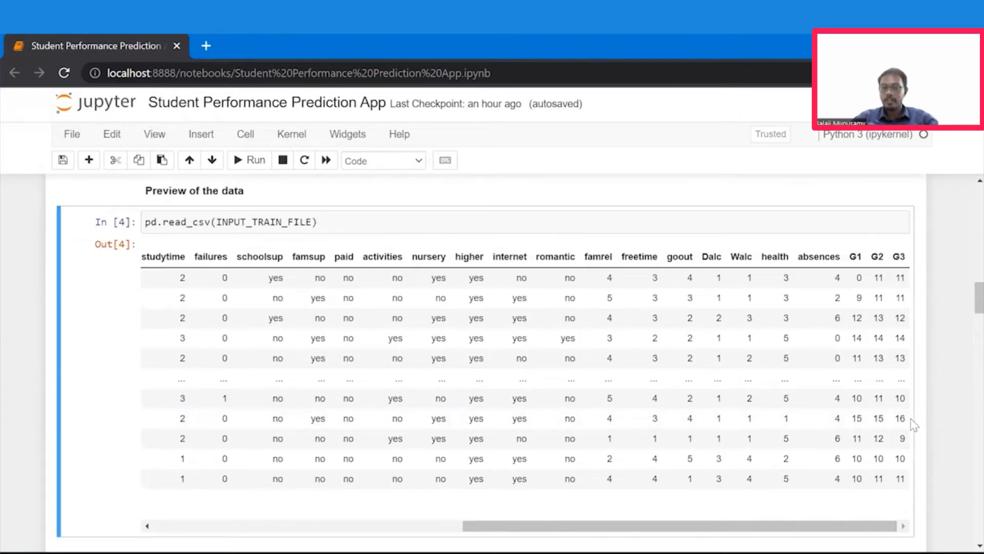
mouse_move(878, 522)
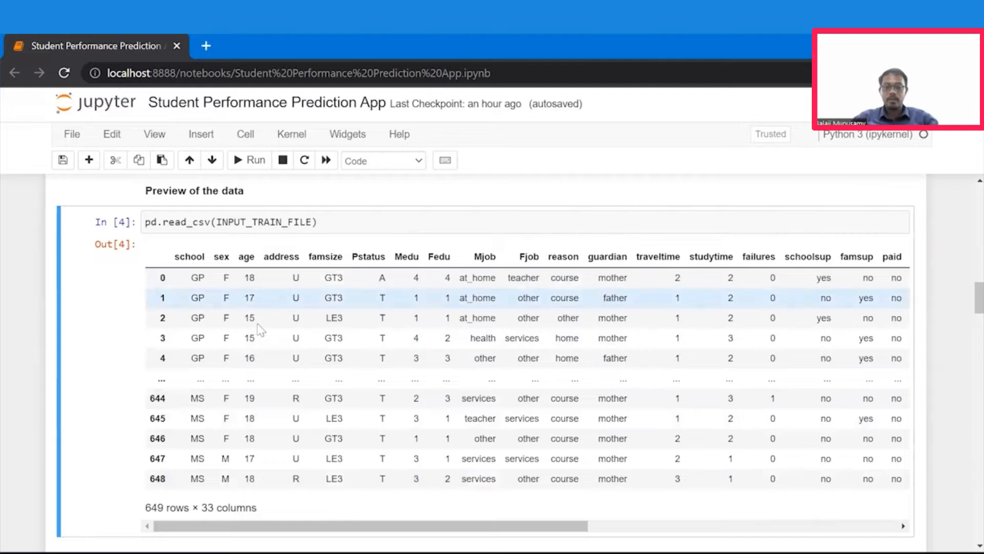
scroll(down, 3)
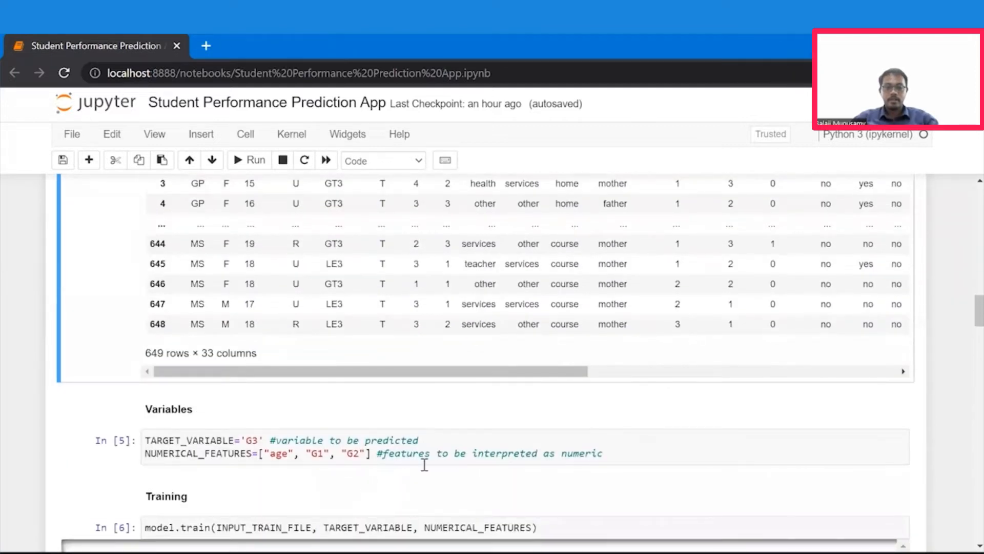
Scroll to the Training output table where Elastic Net leads on MAE, MSE, RMSE and R2.
scroll(down, 3)
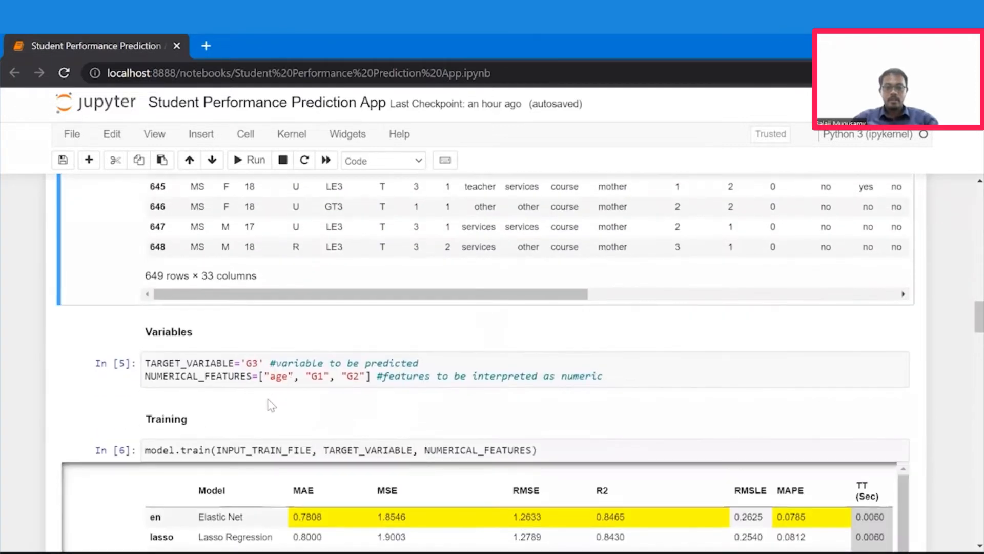
mouse_move(227, 438)
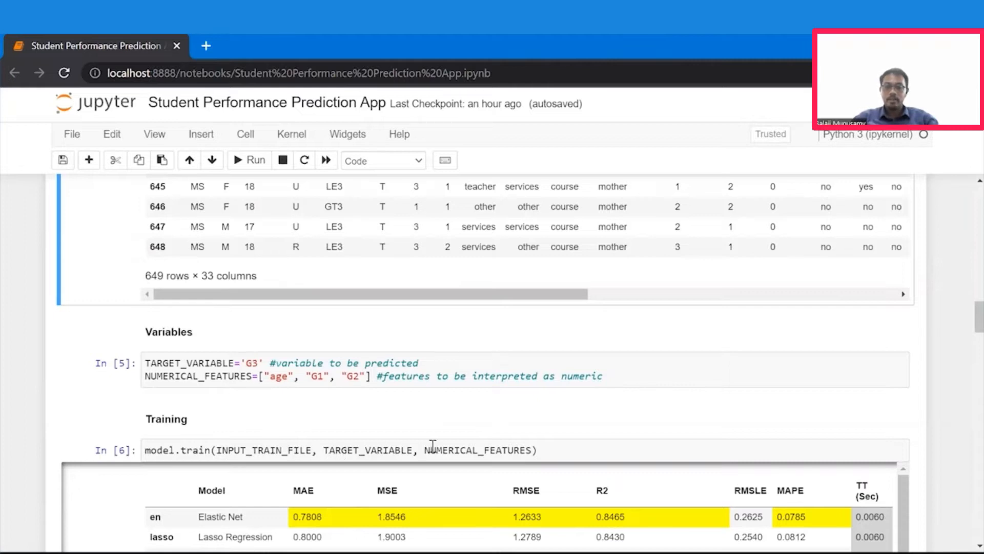
mouse_move(941, 408)
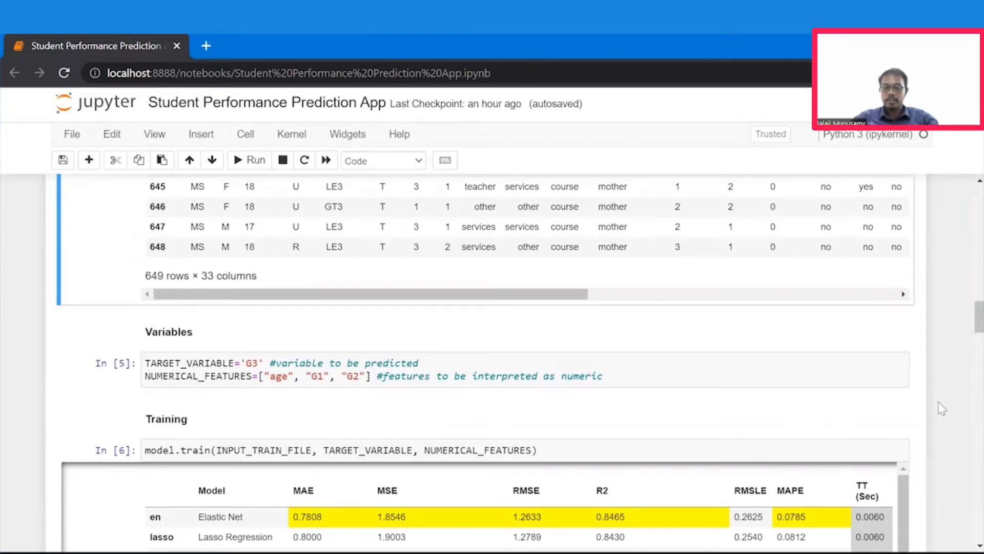
scroll(down, 3)
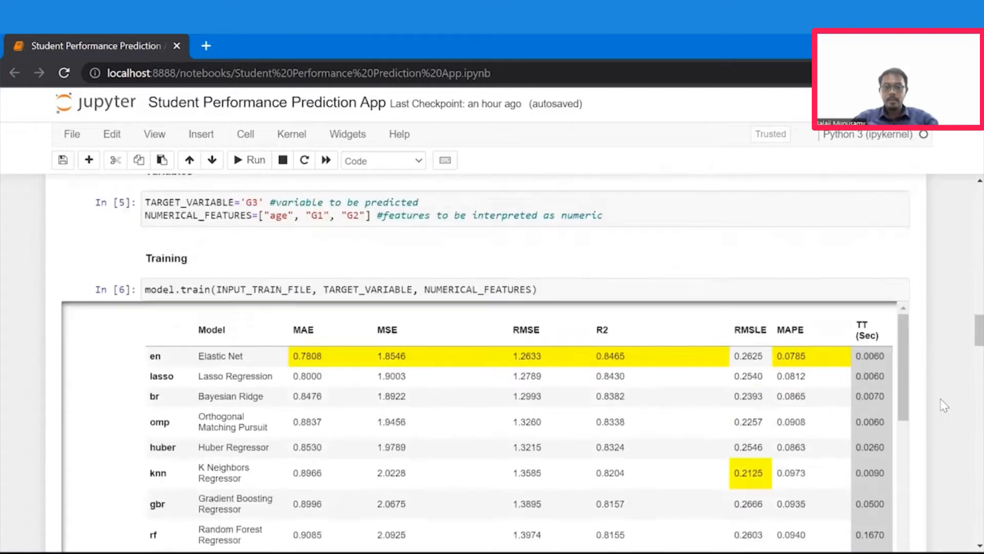
scroll(up, 3)
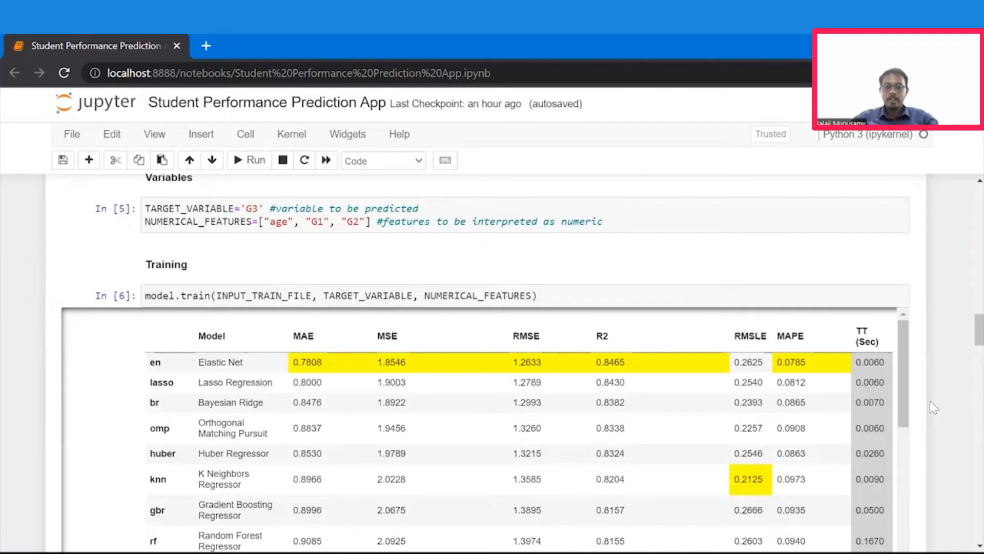
mouse_move(434, 364)
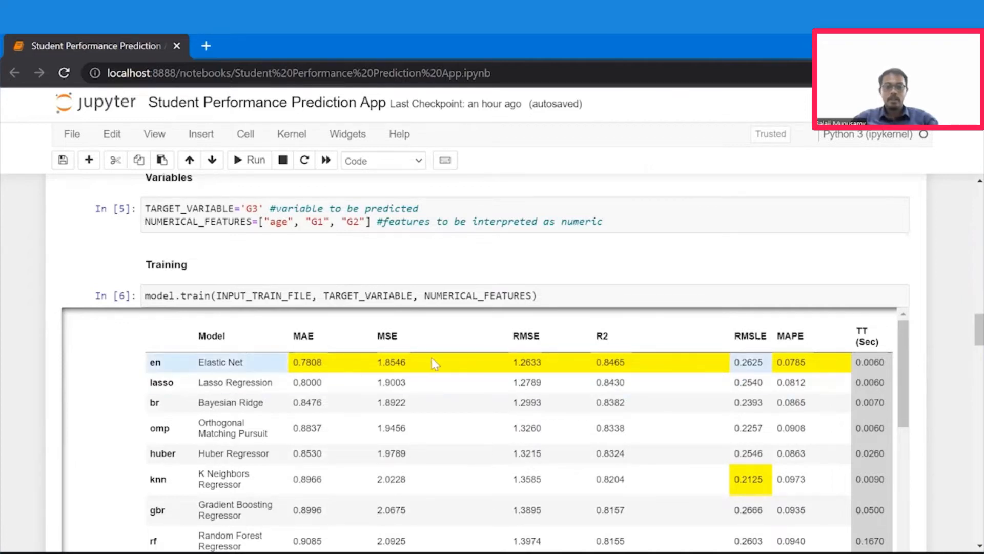
mouse_move(304, 348)
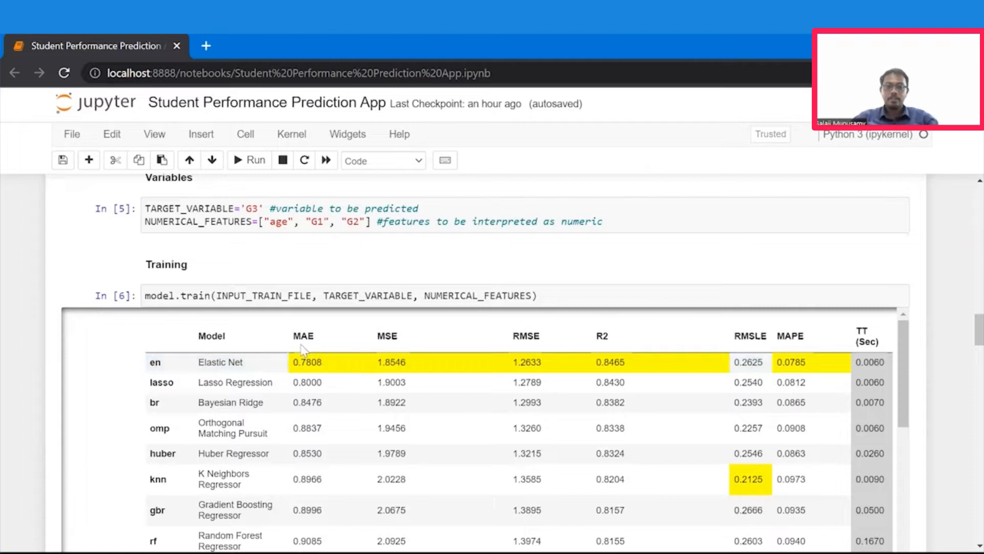
mouse_move(408, 351)
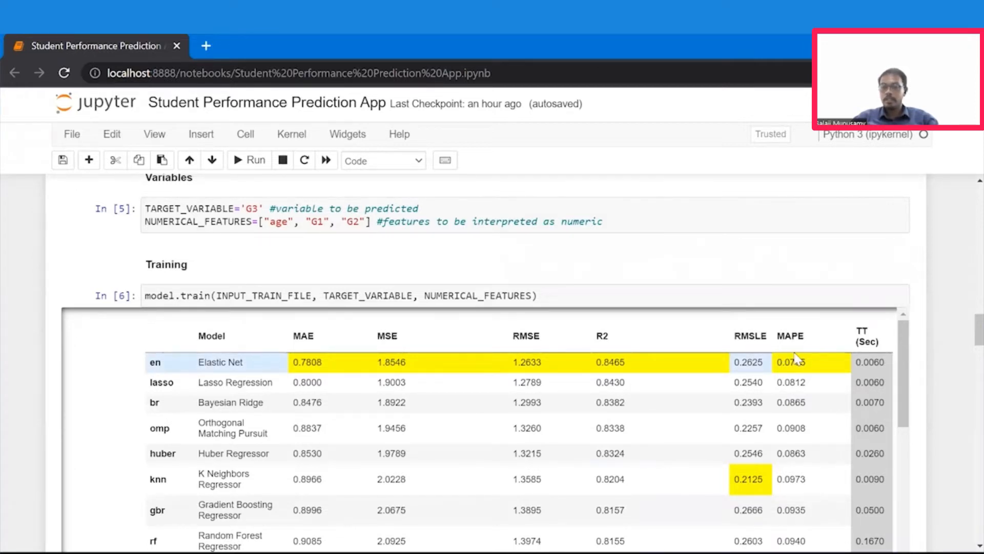
mouse_move(600, 358)
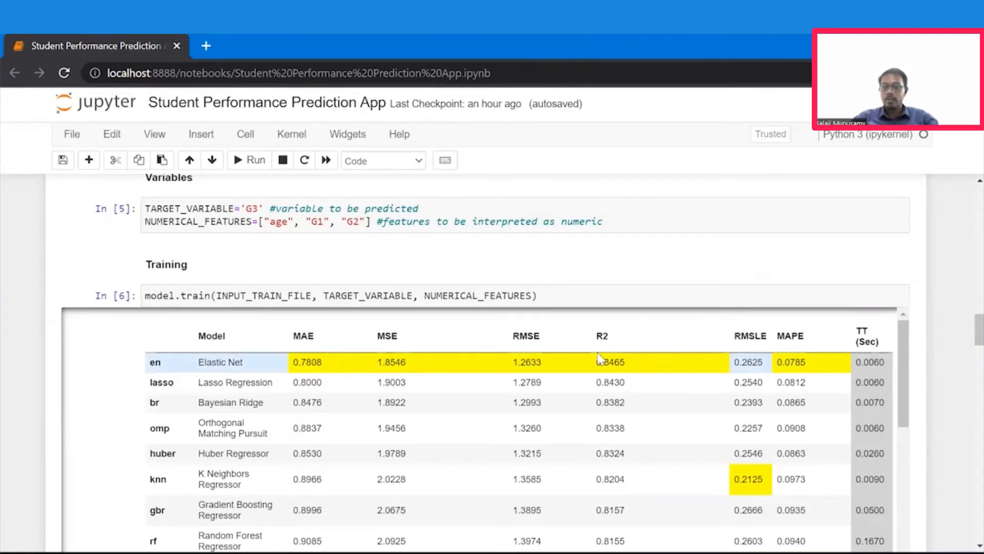
mouse_move(606, 351)
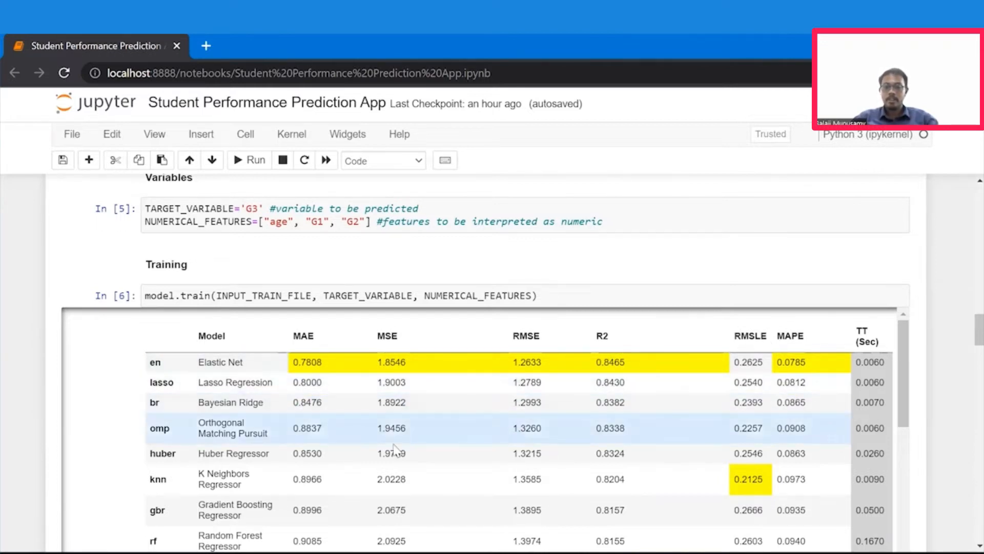
mouse_move(636, 367)
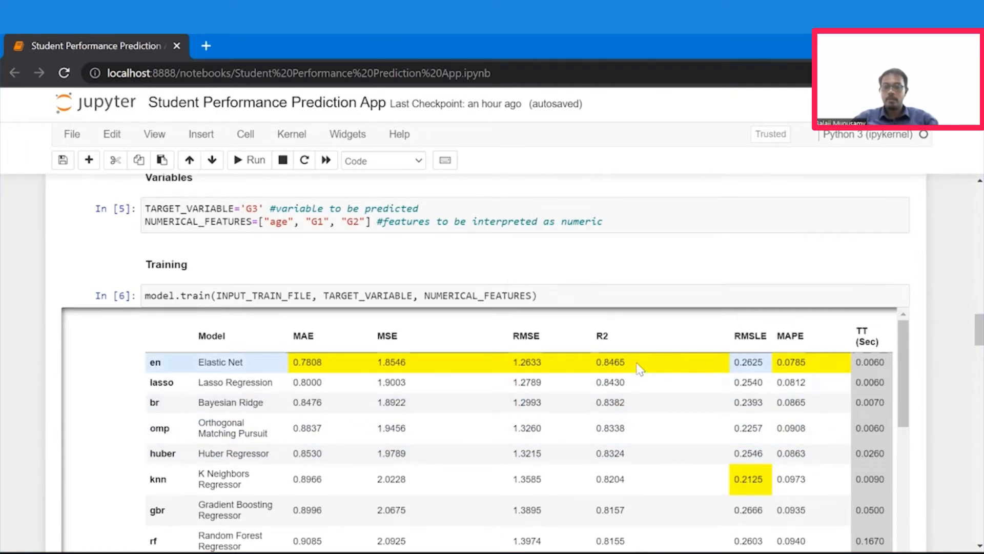
mouse_move(710, 367)
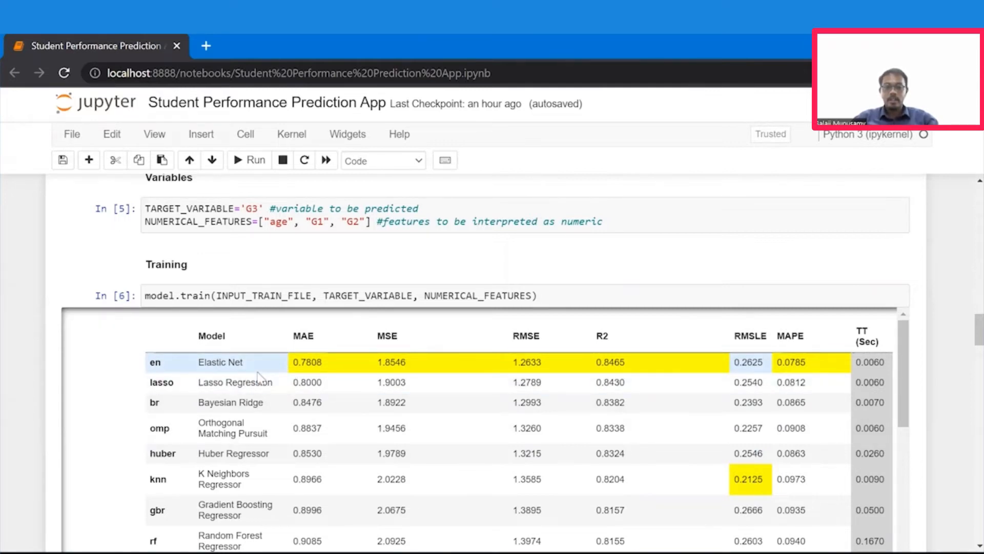
mouse_move(798, 403)
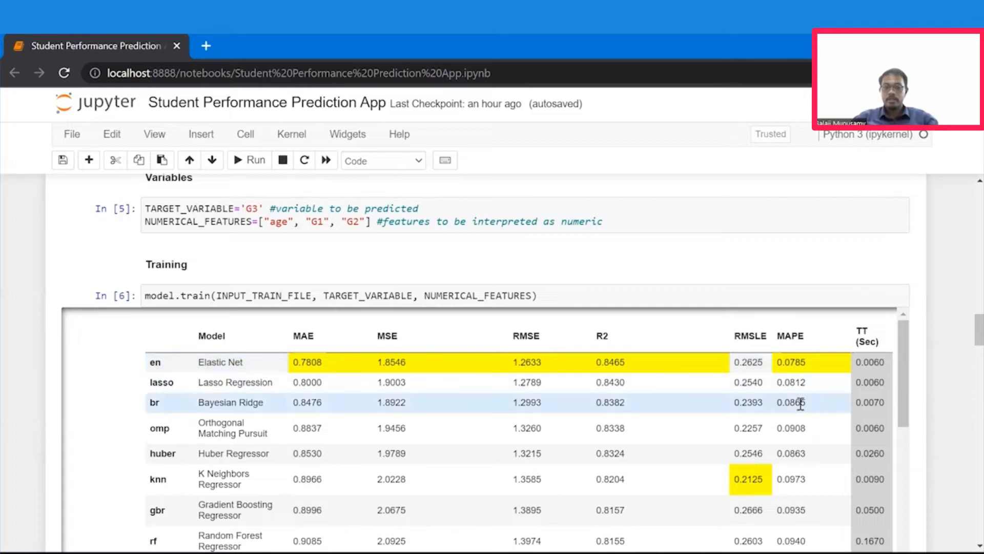
Scroll past the model table to the saved-model message and predictions written to output.csv.
scroll(down, 3)
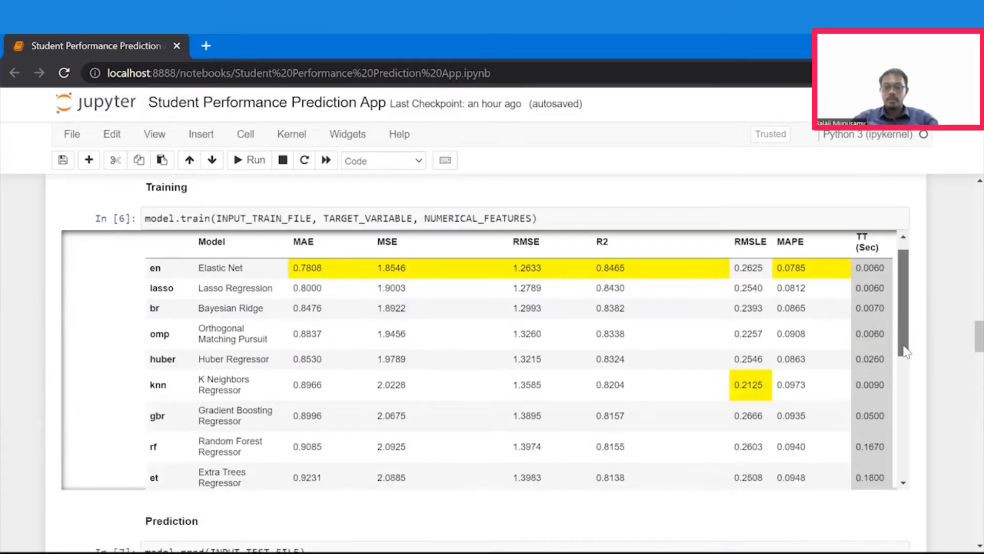
scroll(down, 3)
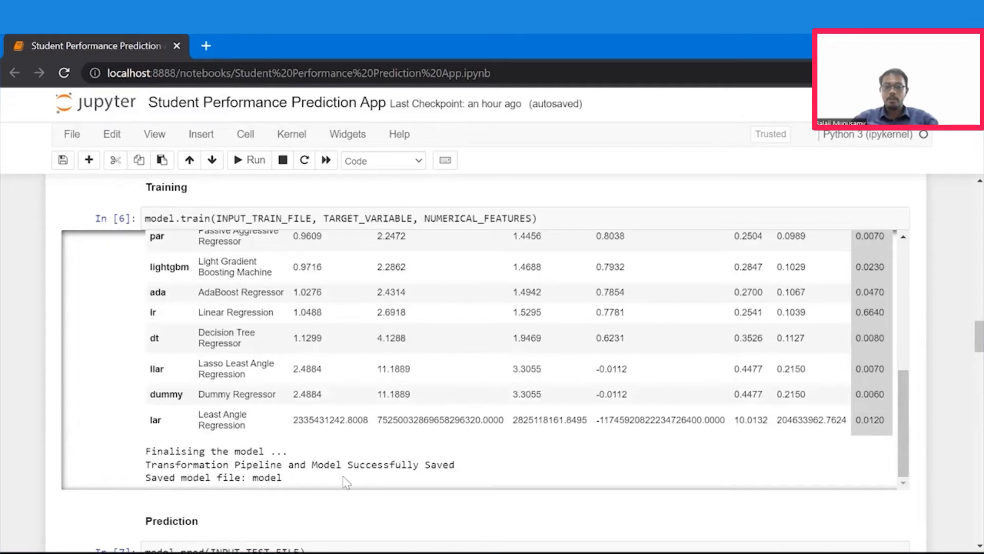
scroll(down, 3)
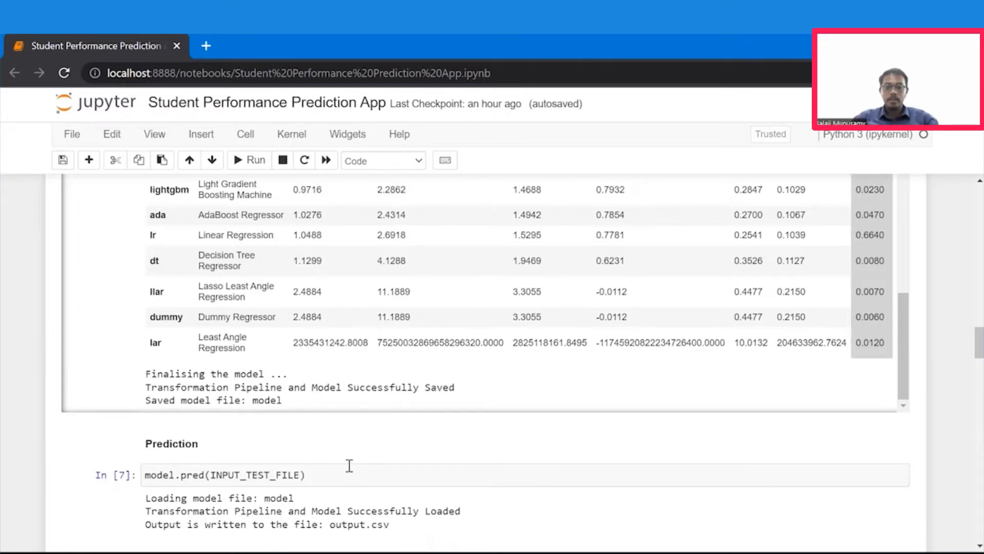
scroll(down, 3)
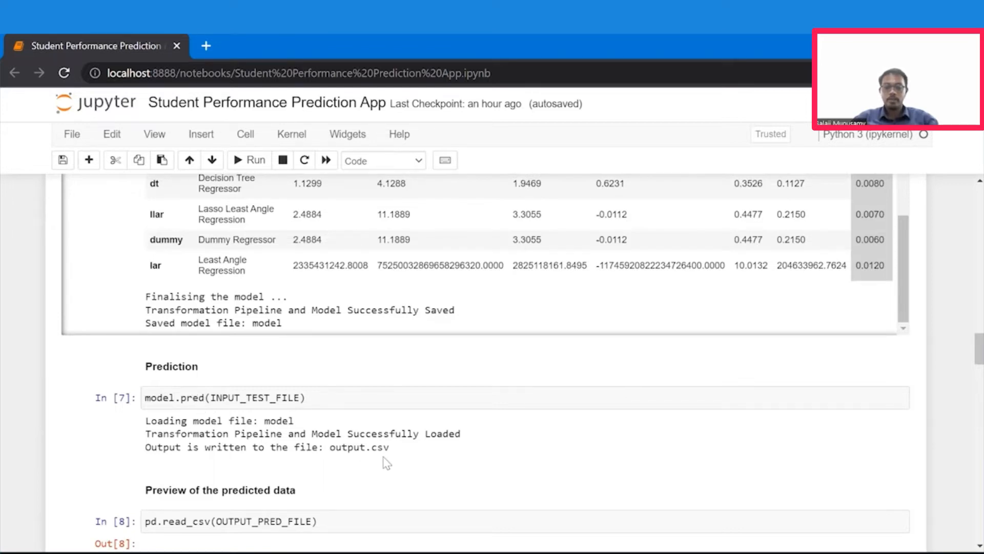
scroll(down, 3)
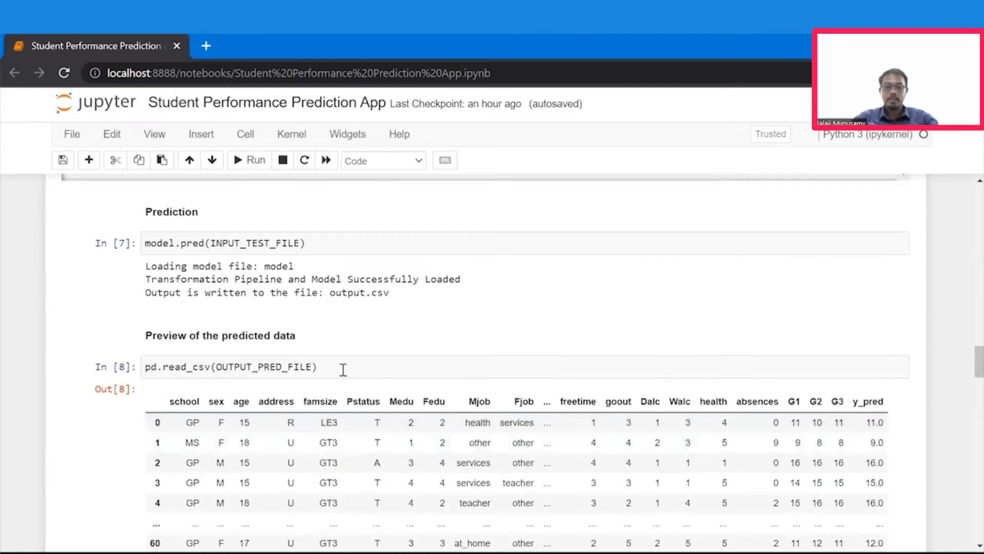
scroll(down, 3)
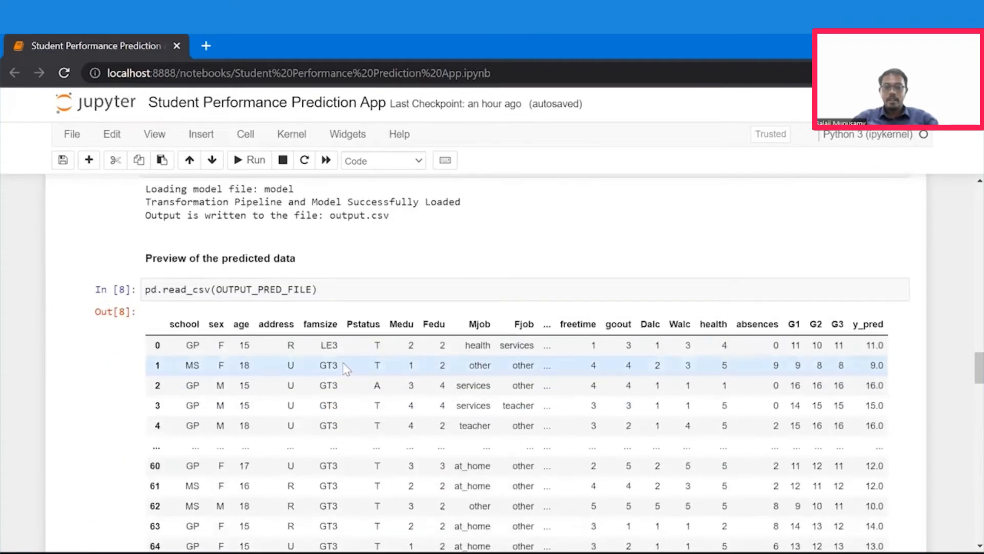
mouse_move(539, 405)
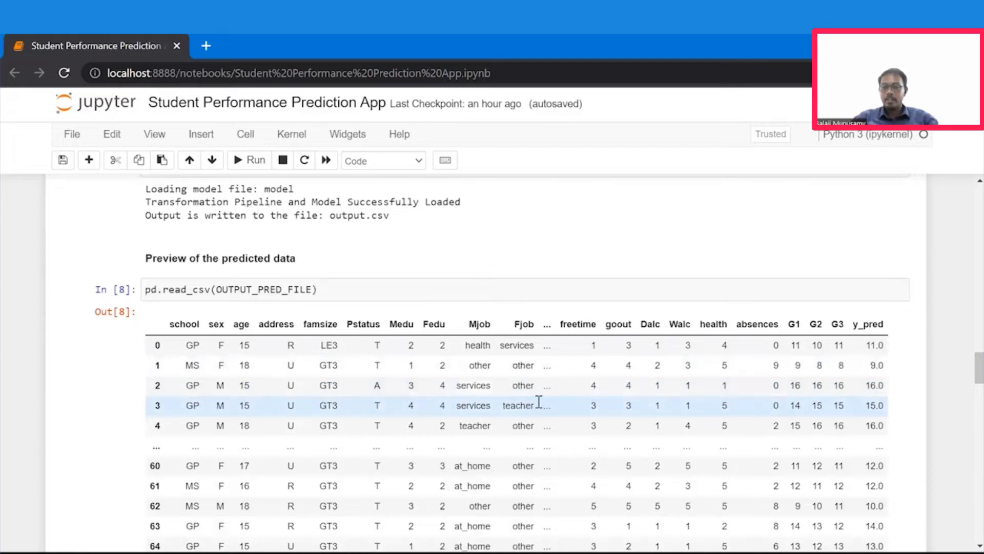
mouse_move(873, 365)
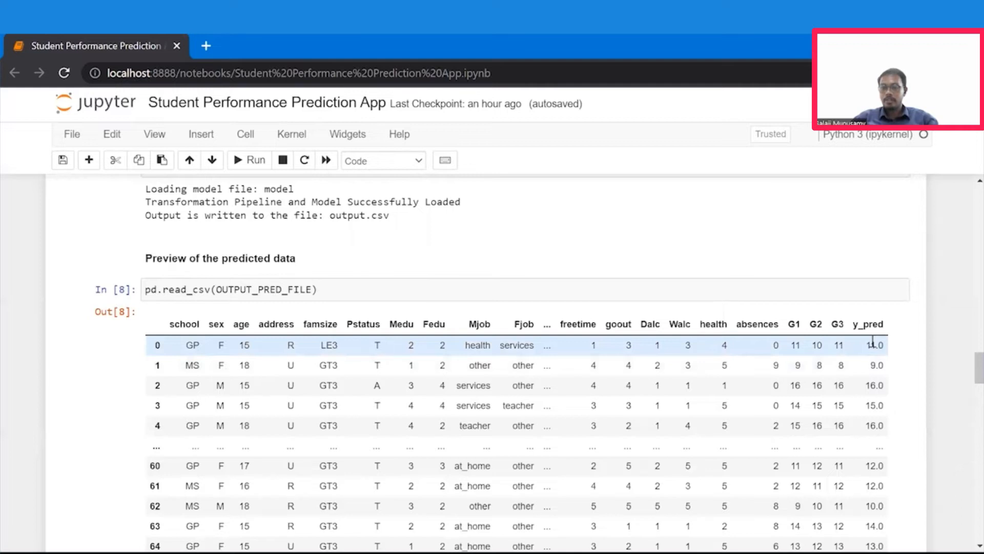
mouse_move(852, 353)
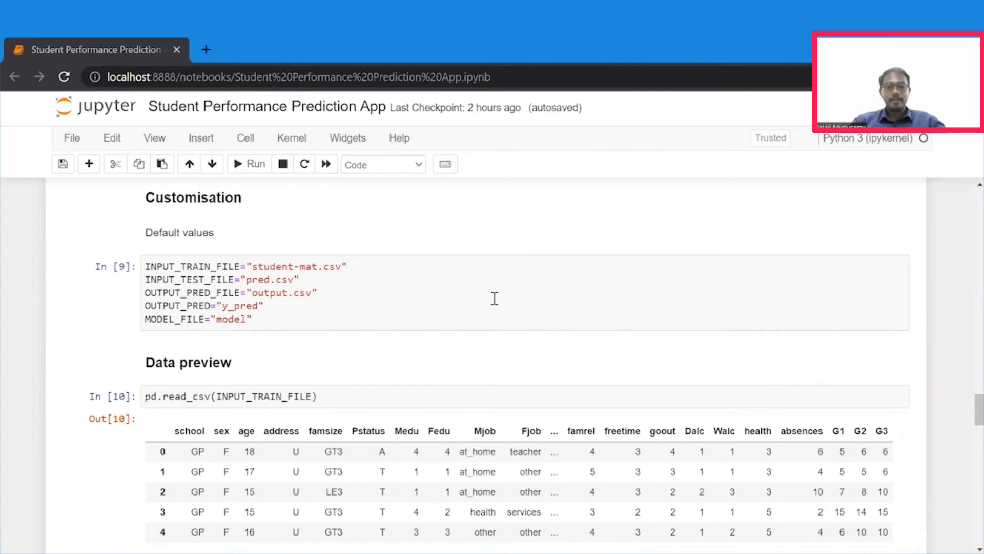
mouse_move(320, 284)
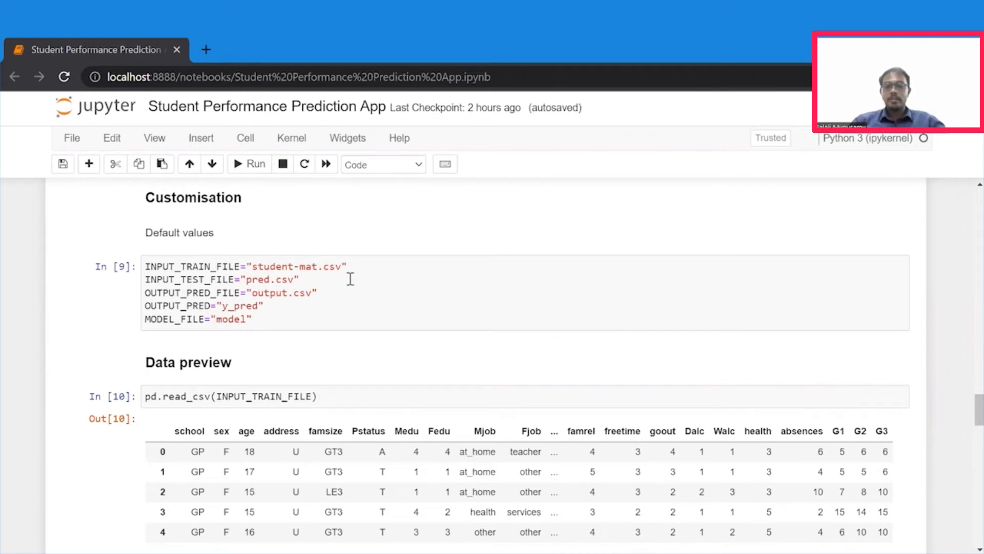
Scroll through the student-mat.csv 395-row, 33-column preview down to the Variables cell targeting G3.
scroll(down, 3)
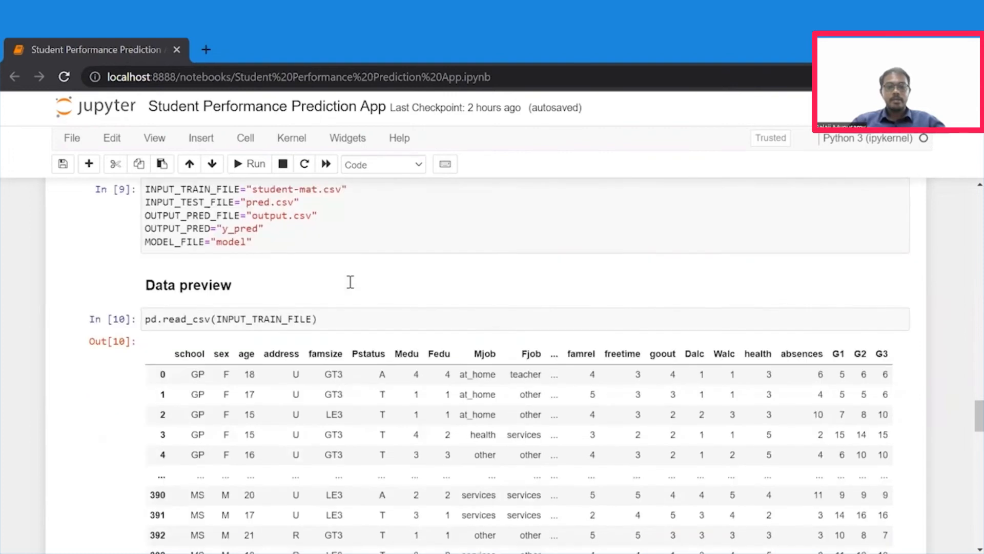
scroll(down, 3)
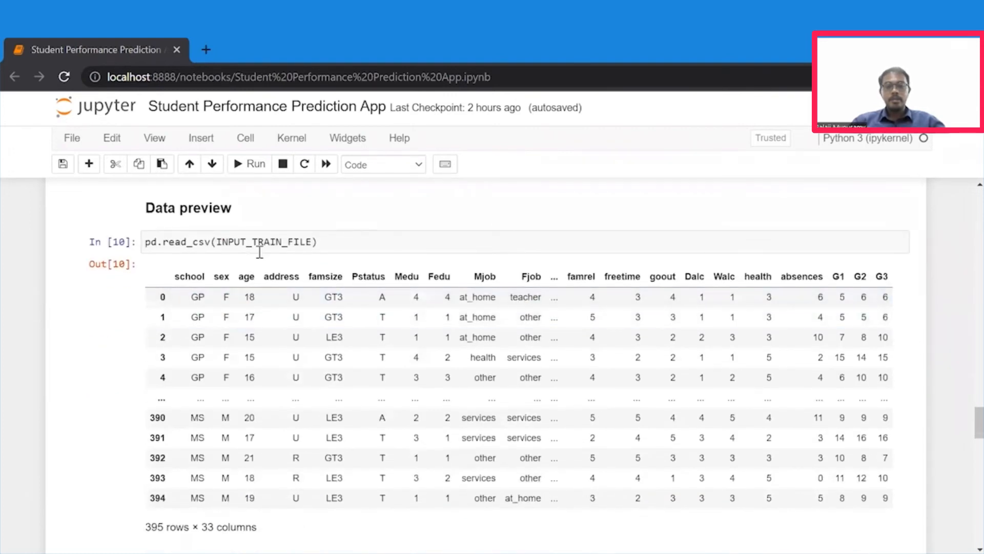
scroll(down, 3)
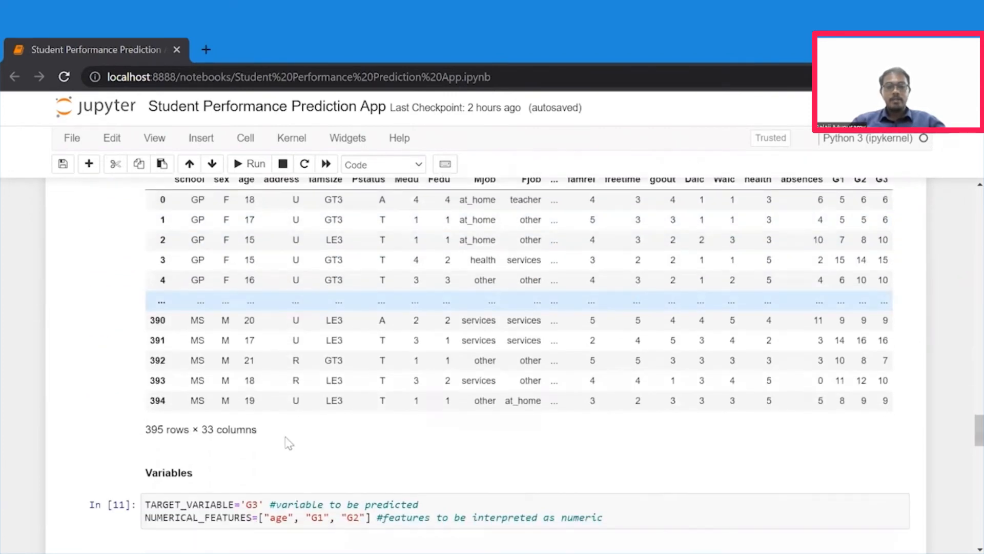
scroll(down, 3)
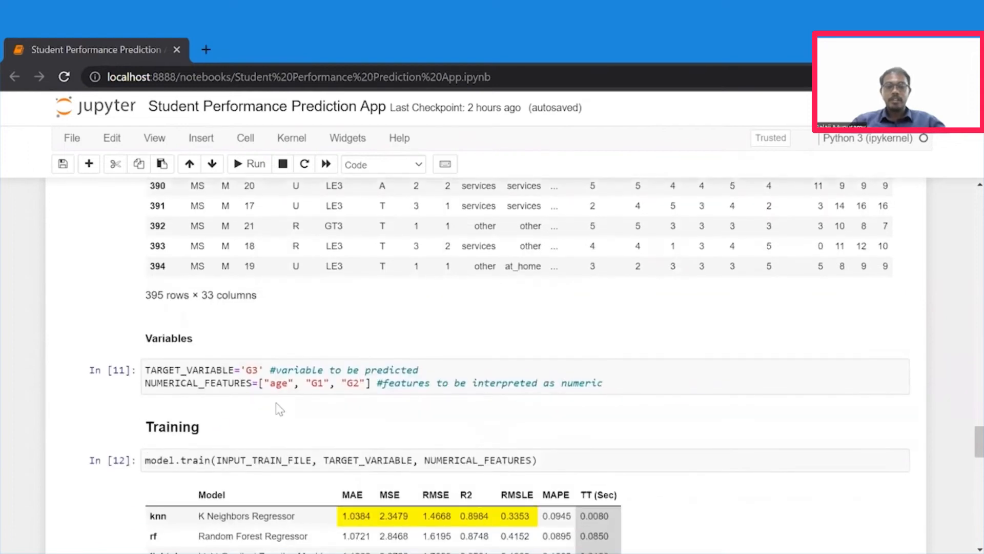
scroll(down, 3)
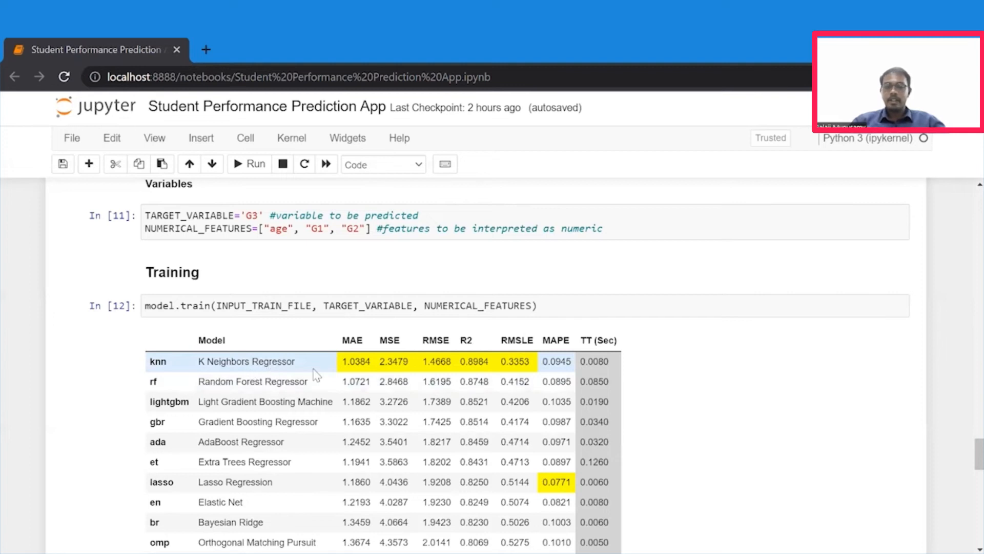
mouse_move(437, 496)
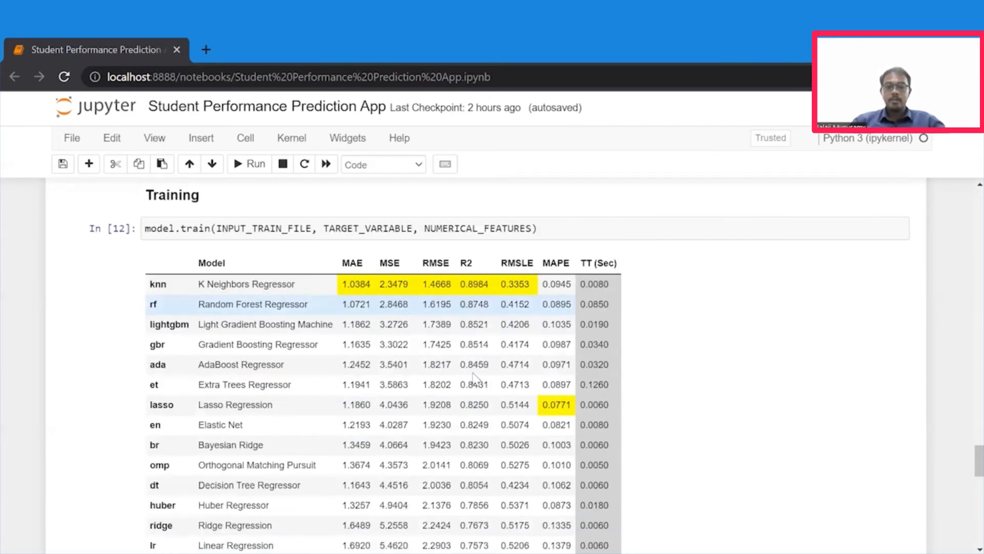
scroll(down, 3)
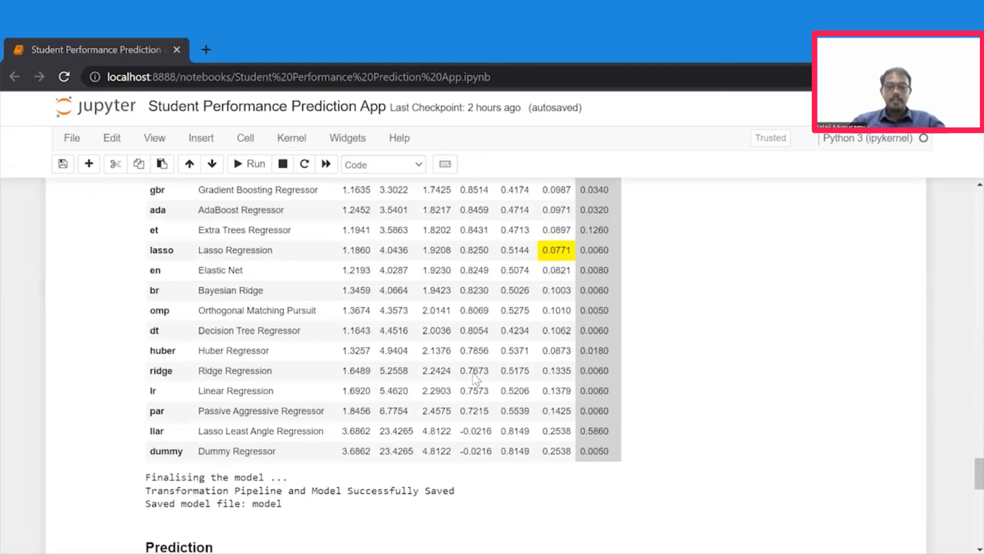
scroll(down, 3)
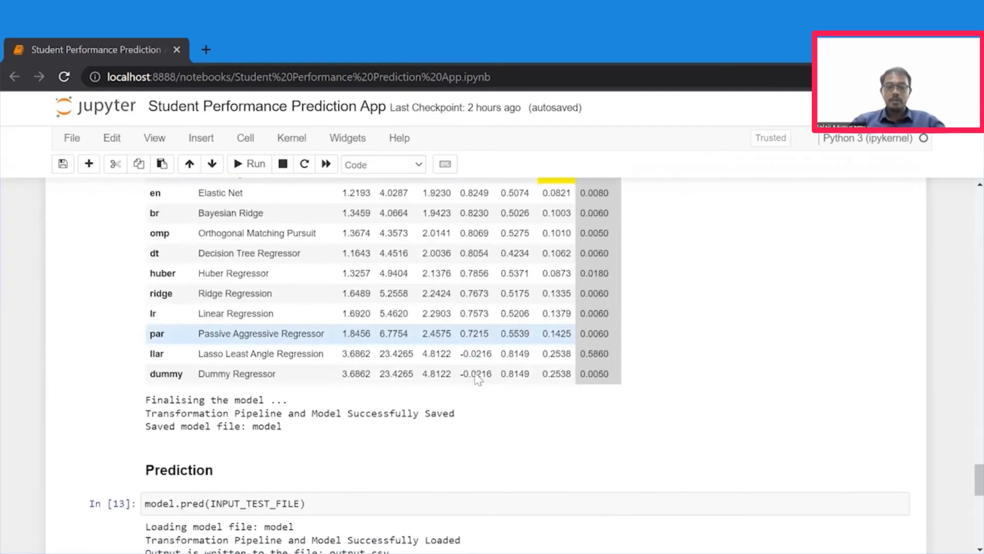
scroll(down, 3)
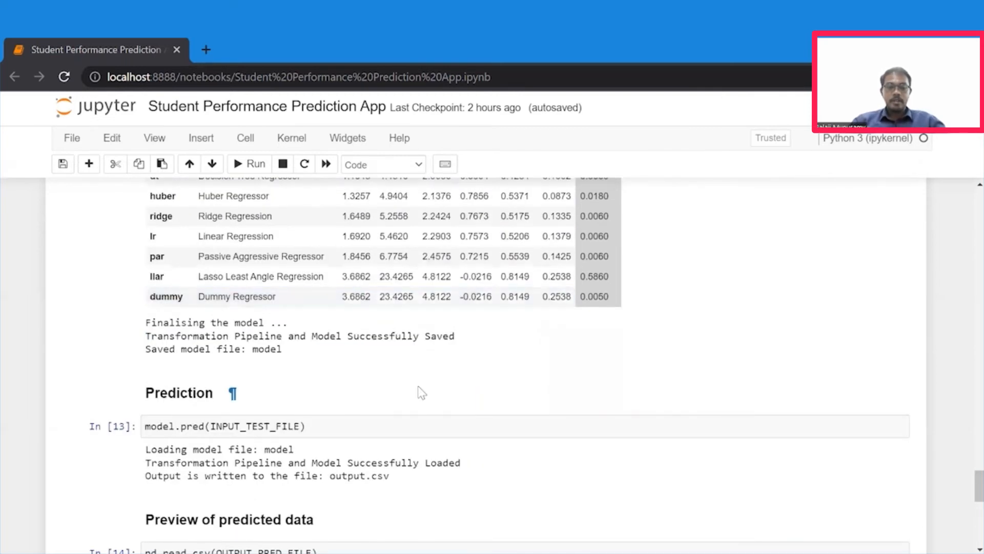
scroll(down, 3)
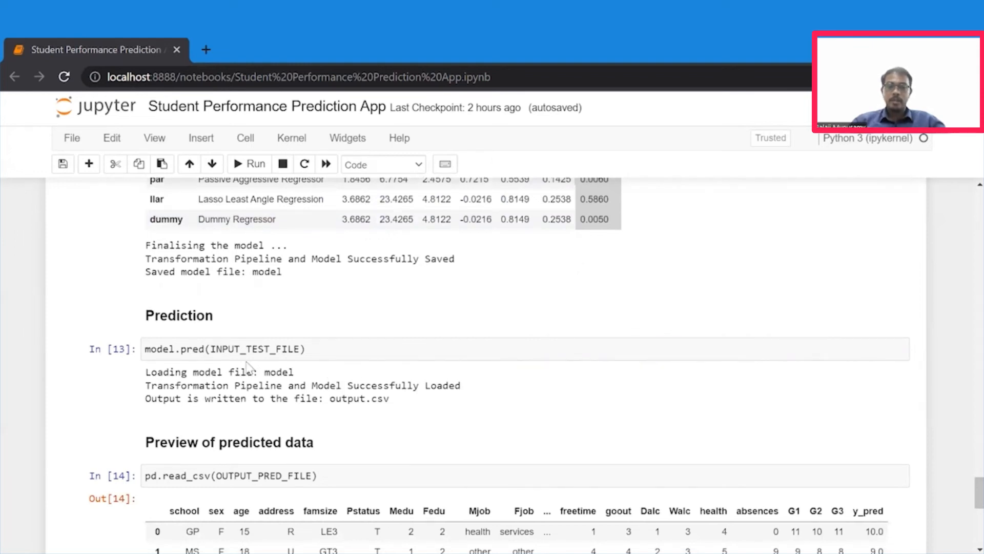
scroll(down, 3)
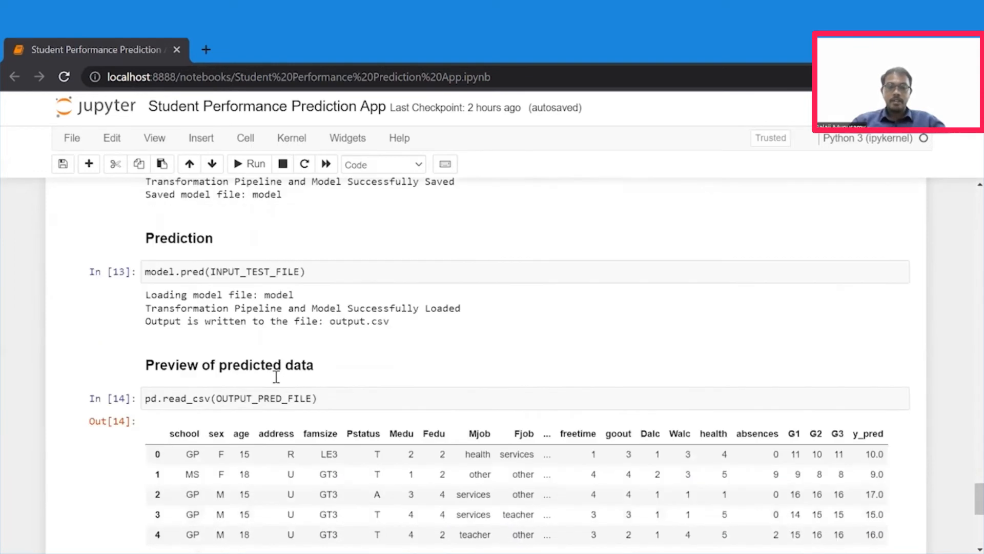
mouse_move(308, 357)
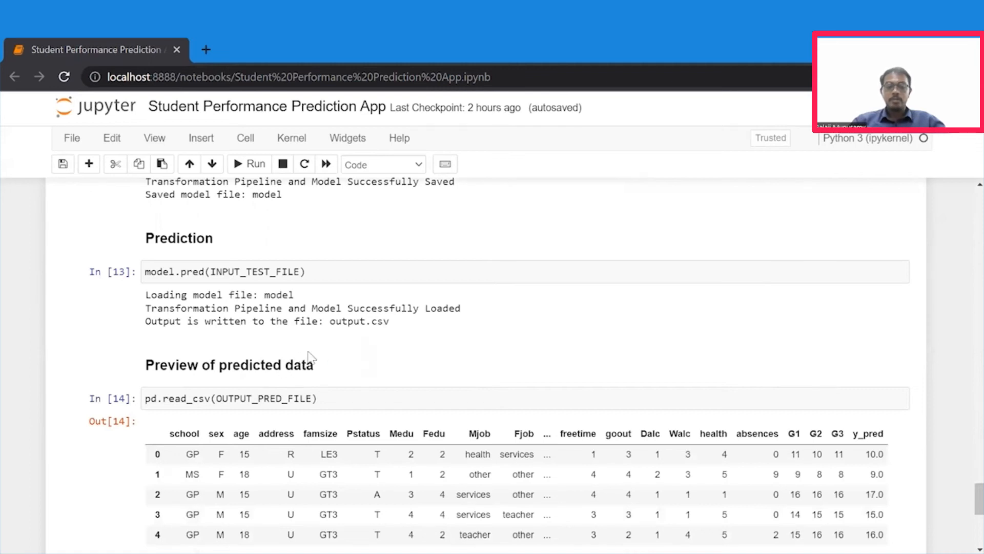
mouse_move(348, 392)
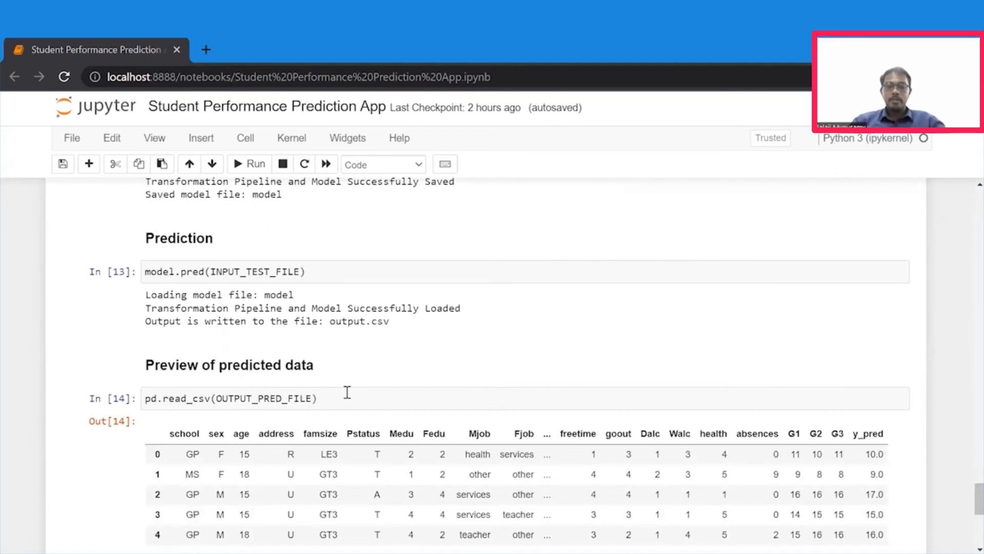
scroll(down, 3)
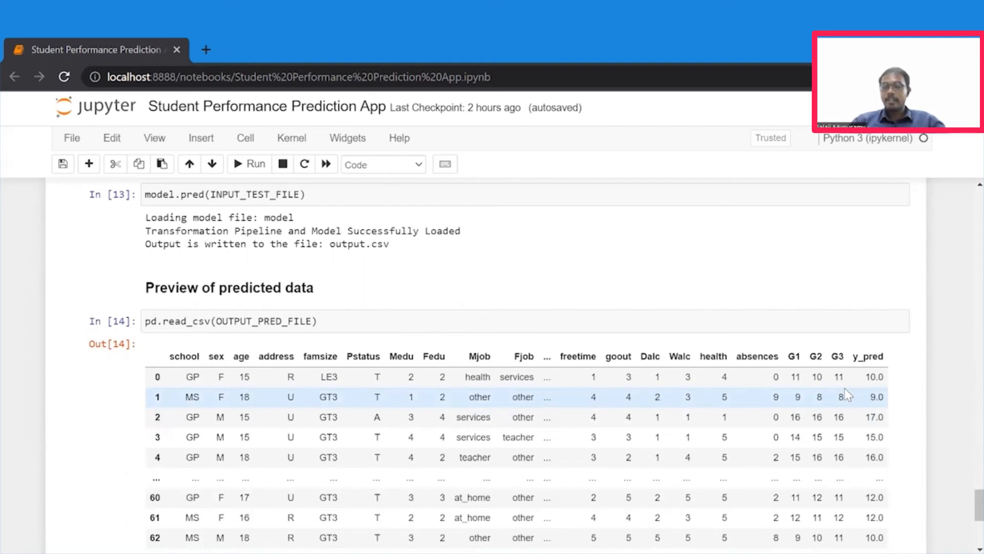
scroll(down, 3)
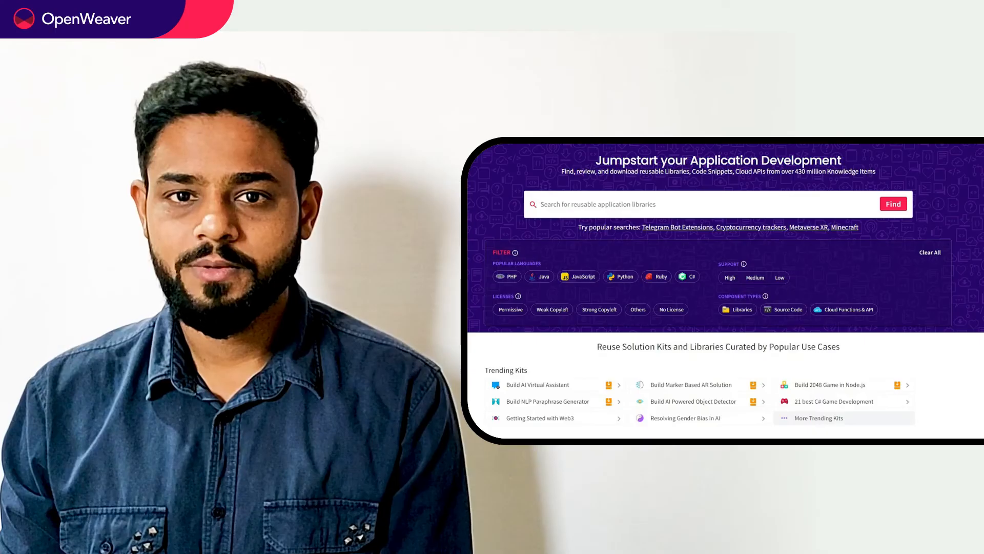
scroll(down, 3)
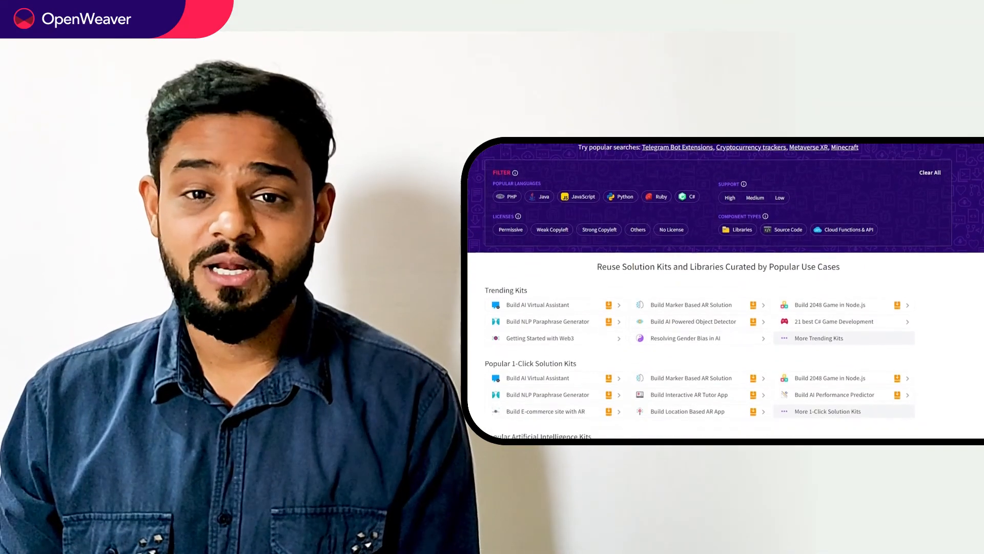
scroll(down, 3)
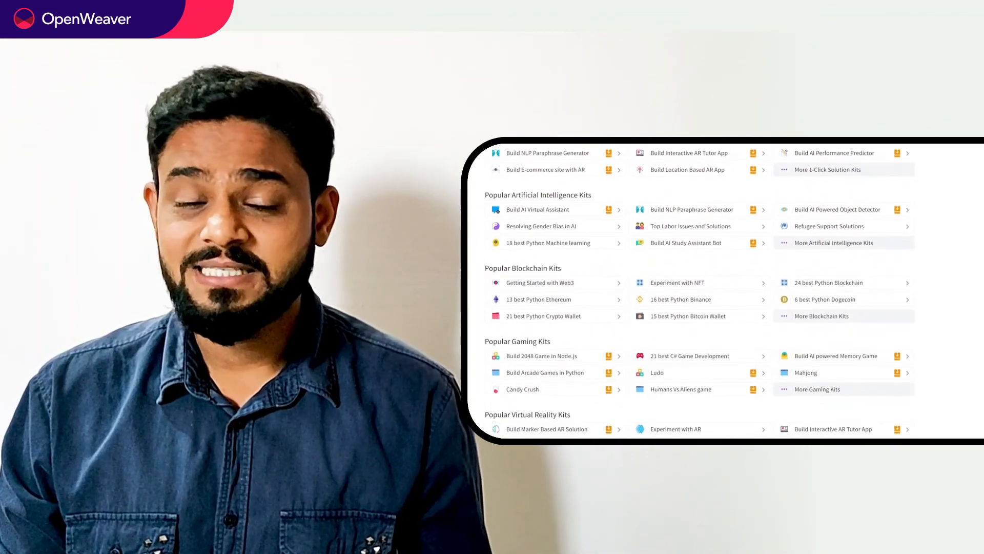
scroll(down, 3)
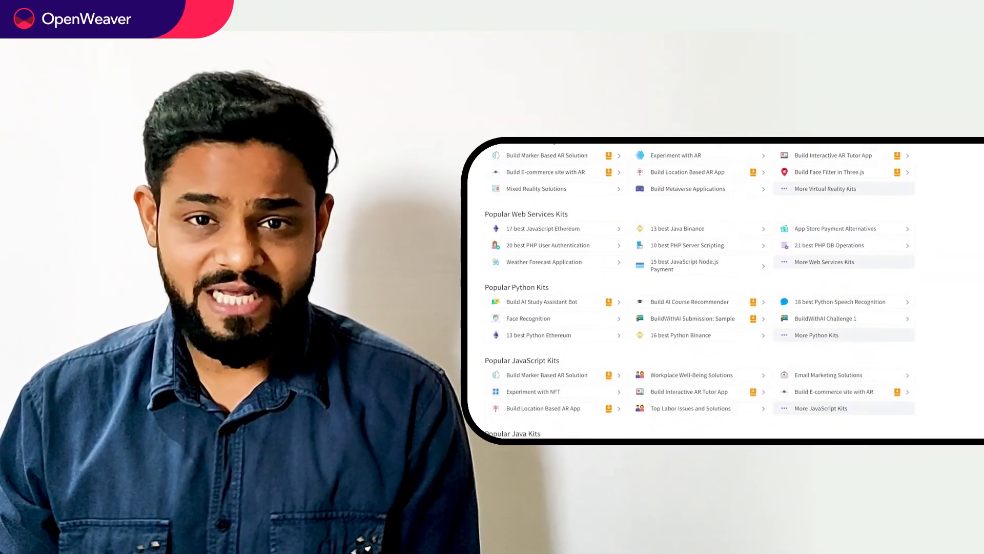
scroll(down, 3)
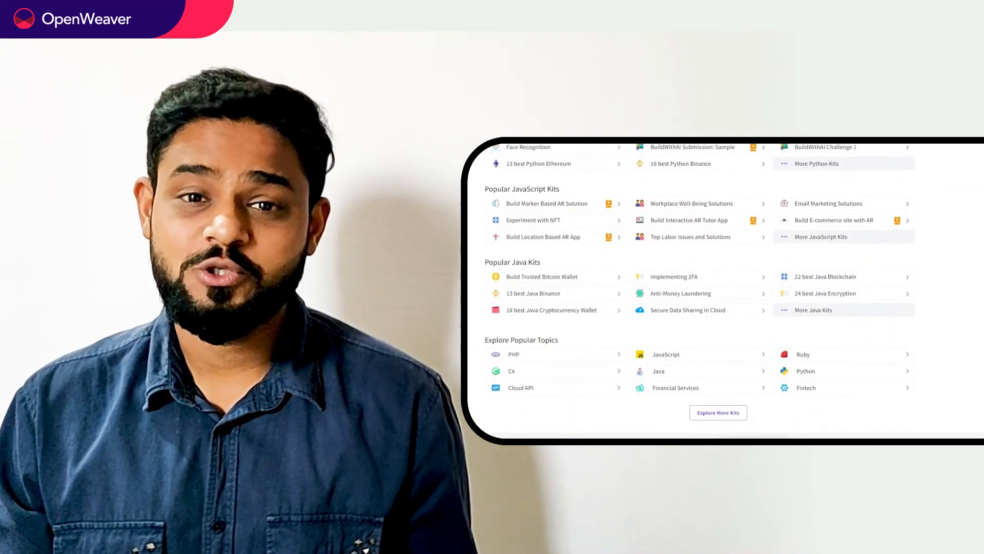
scroll(down, 3)
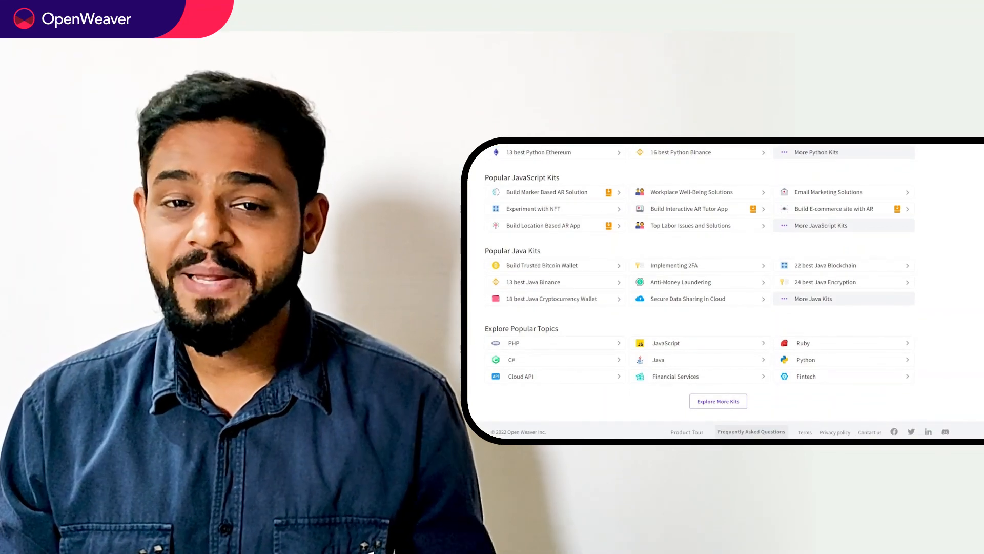